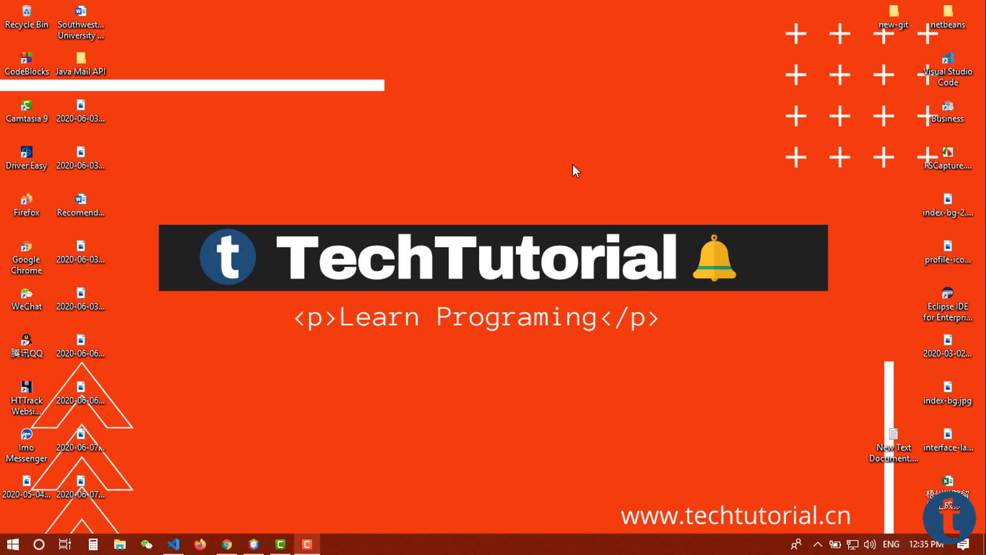
# Step: Delete index.html from the JSP Tutueial project's Web Pages folder
pyautogui.click(280, 545)
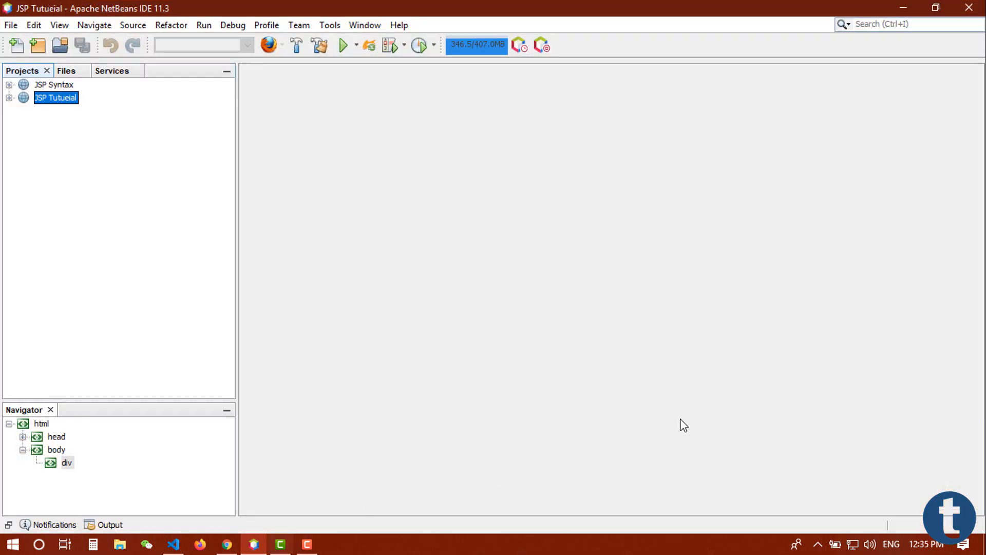
pyautogui.click(9, 97)
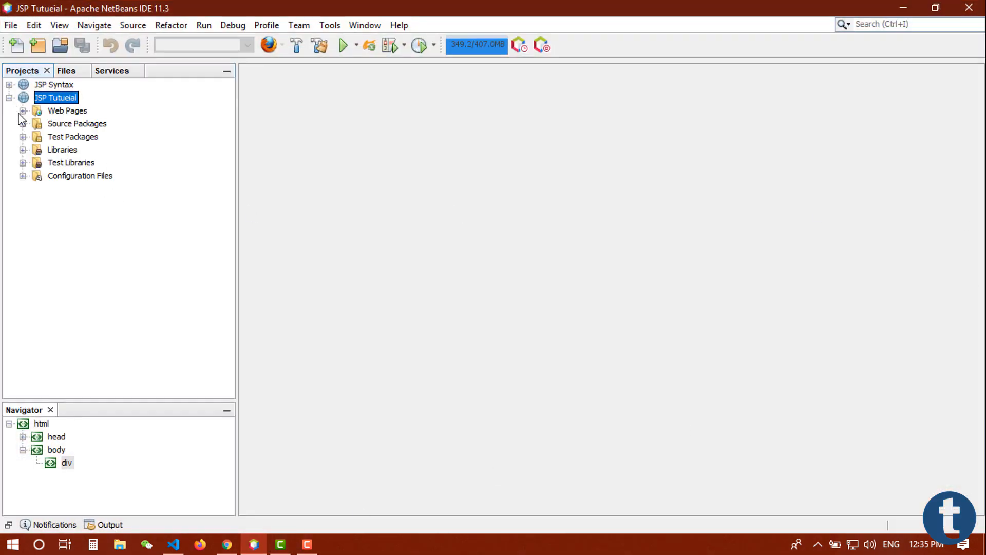
pyautogui.click(21, 111)
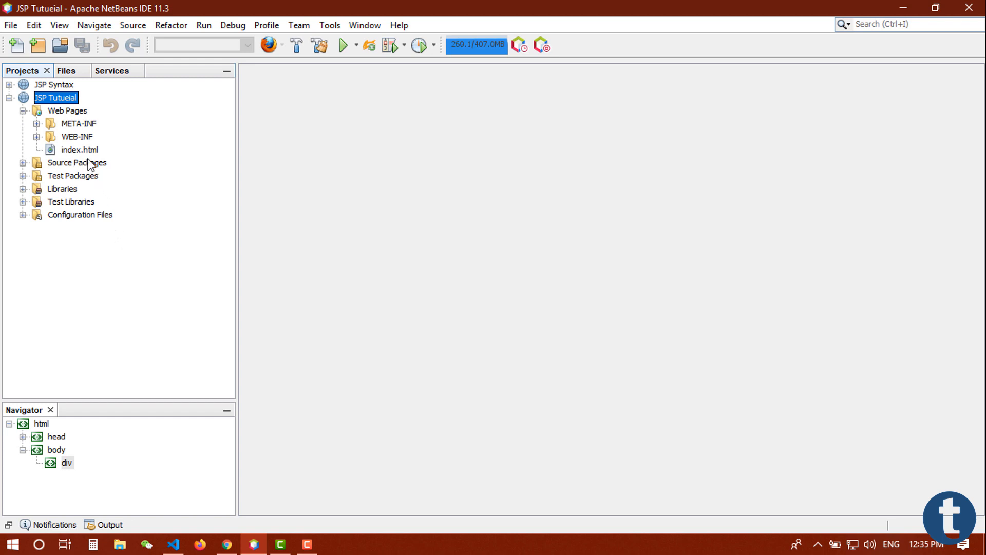
pyautogui.rightClick(79, 149)
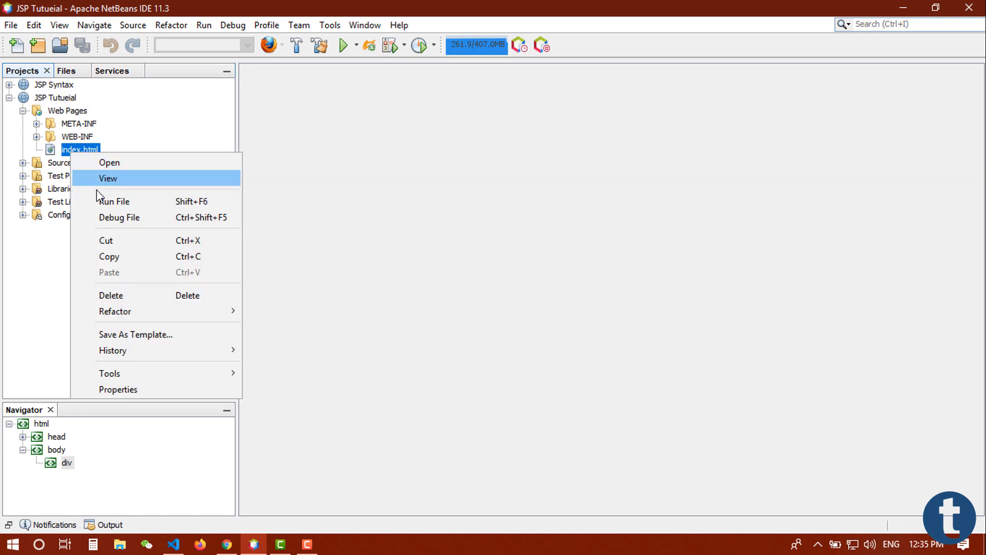
pyautogui.click(111, 295)
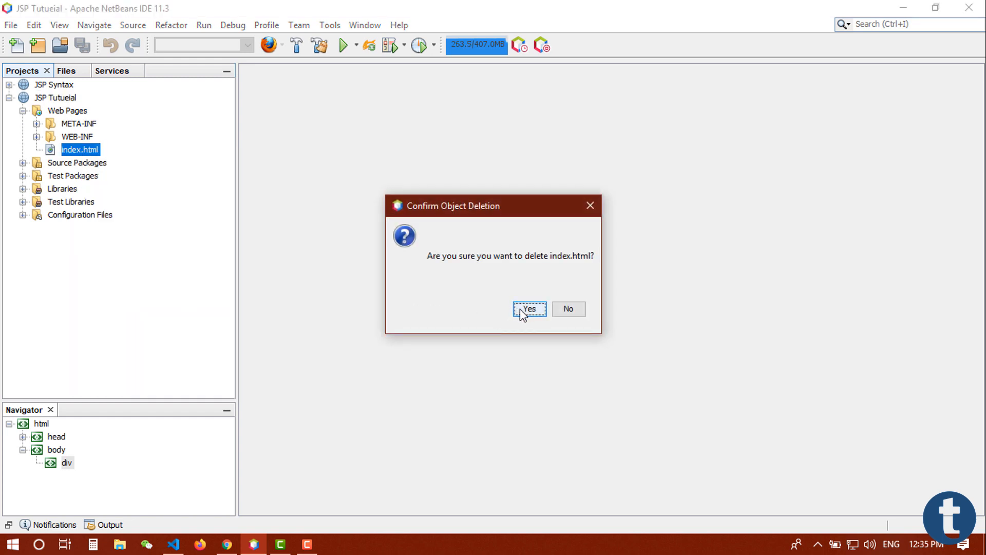
pyautogui.click(528, 309)
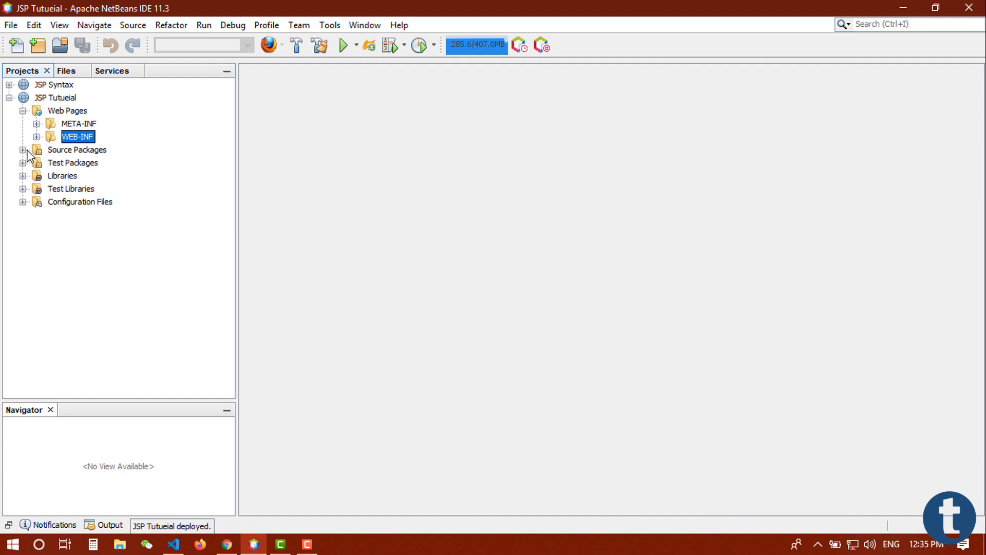
# Step: Delete TestServlet.java from Source Packages using safe delete with usage search
pyautogui.click(23, 150)
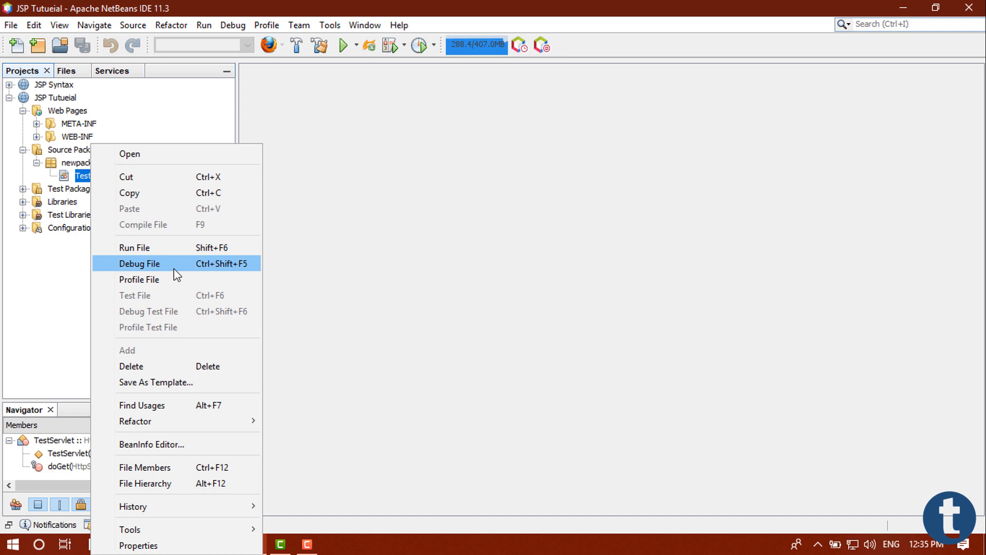
pyautogui.click(131, 365)
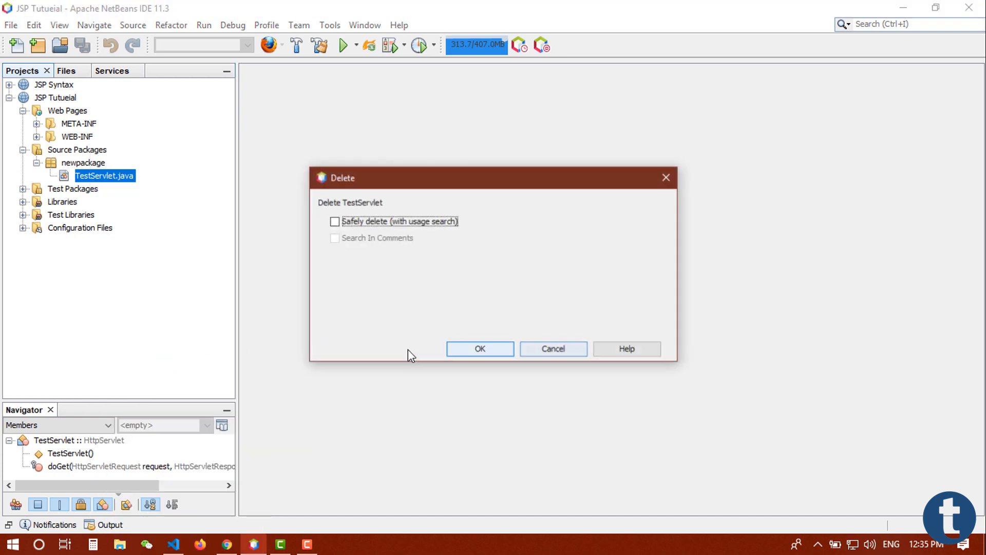
pyautogui.click(334, 221)
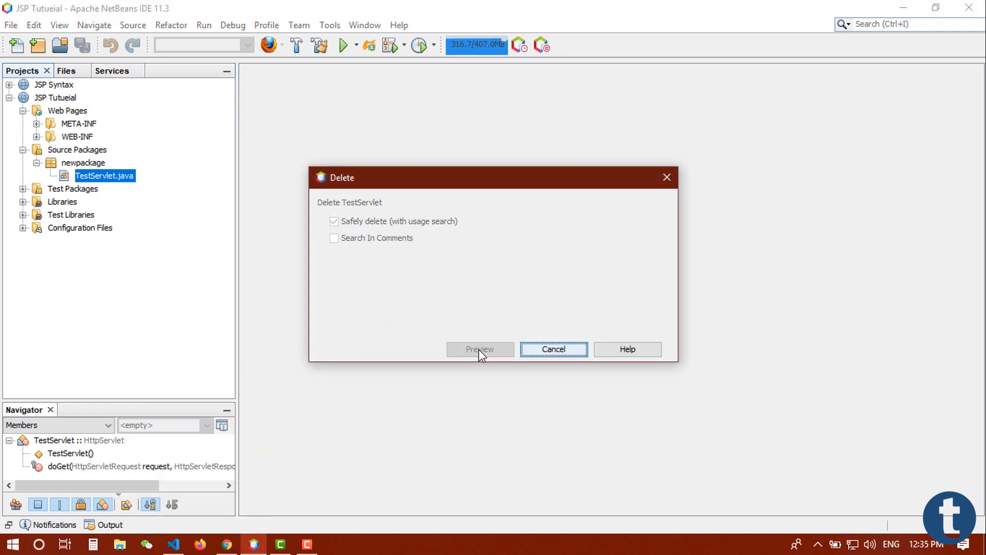
pyautogui.click(480, 350)
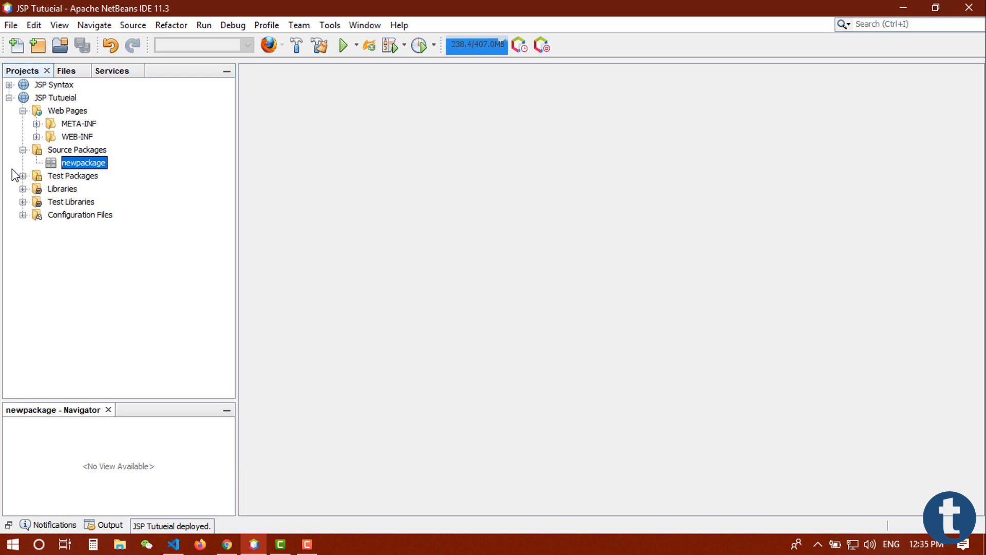
# Step: Create a new JSP page named index under Web Pages
pyautogui.rightClick(68, 110)
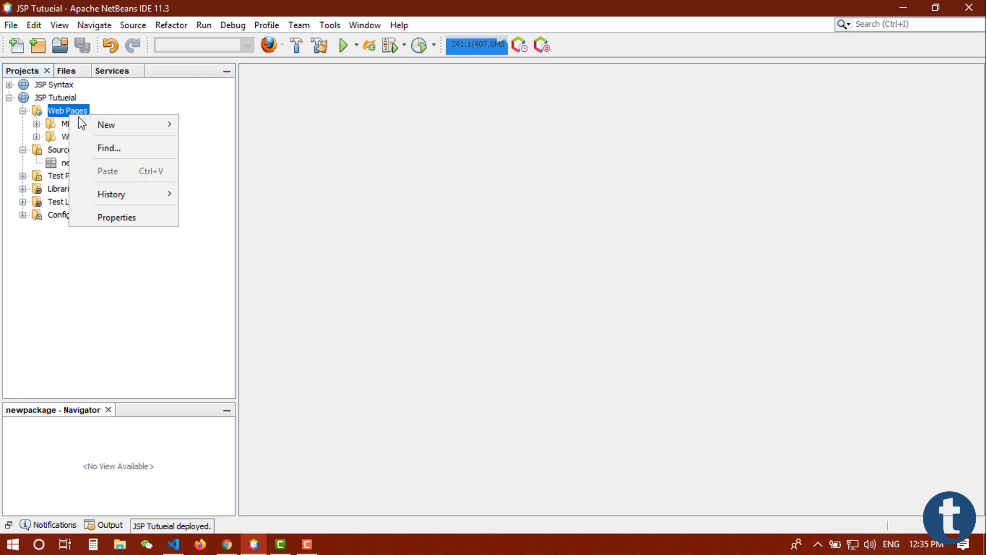
pyautogui.click(106, 124)
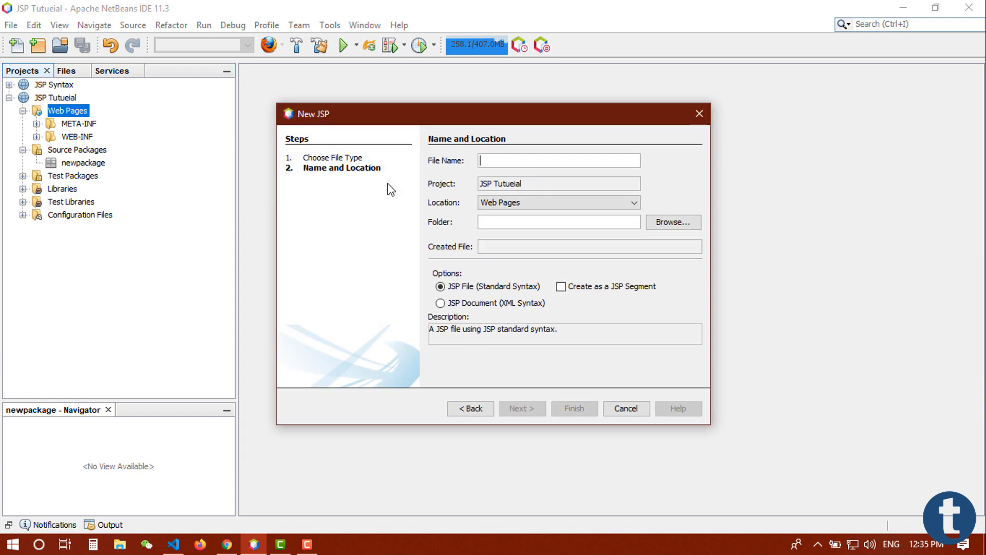
pyautogui.write('index')
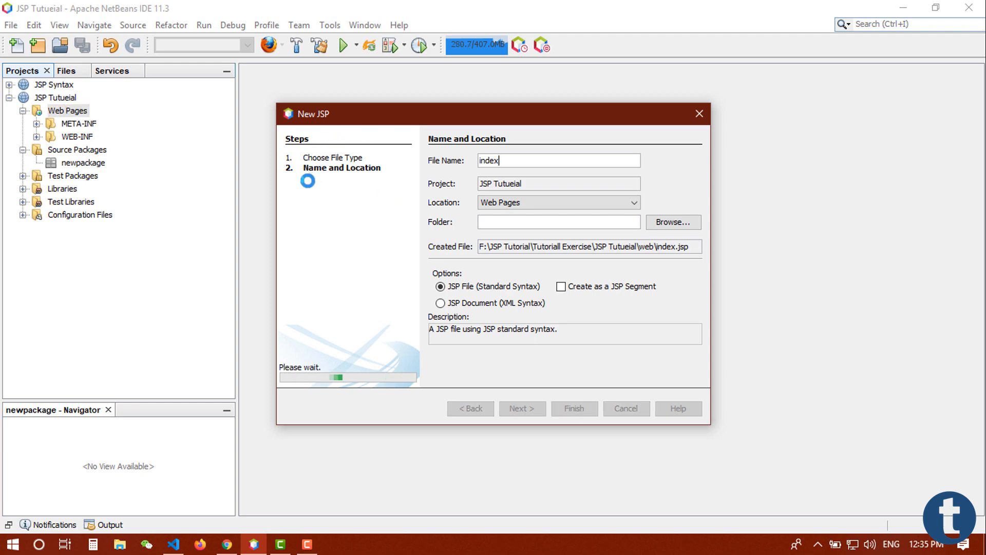
pyautogui.click(574, 408)
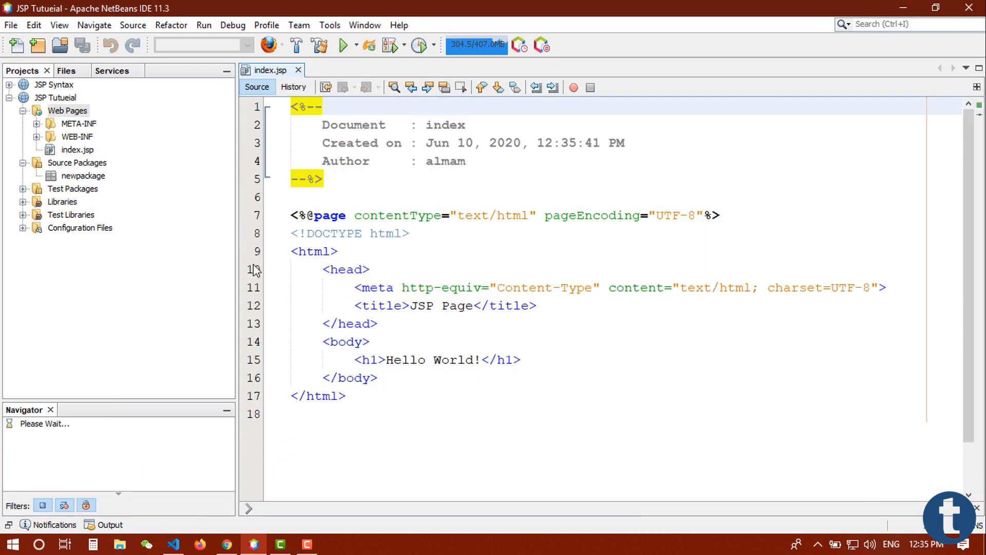
# Step: Paste the Bootstrap registration form markup into index.jsp and review it
pyautogui.scroll(-3)
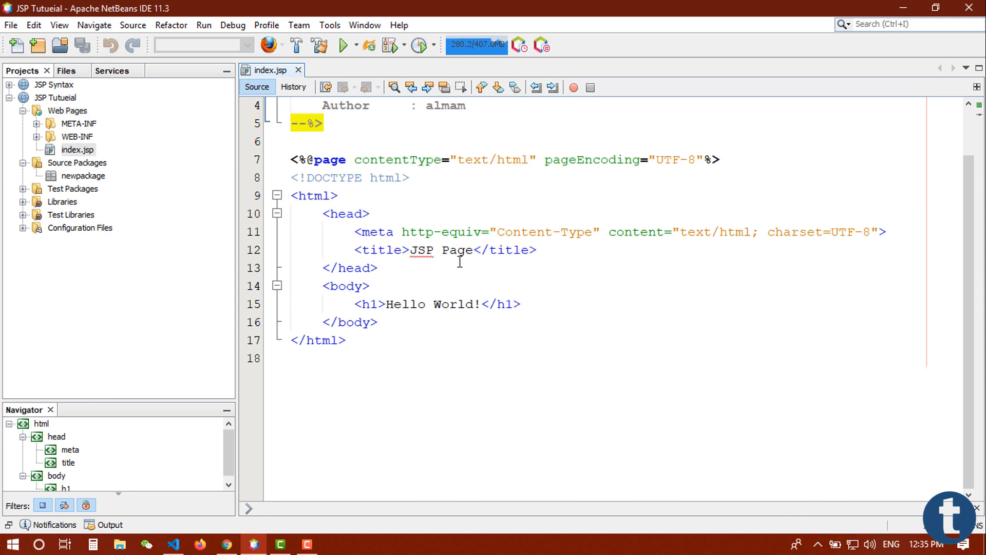
pyautogui.moveTo(441, 250)
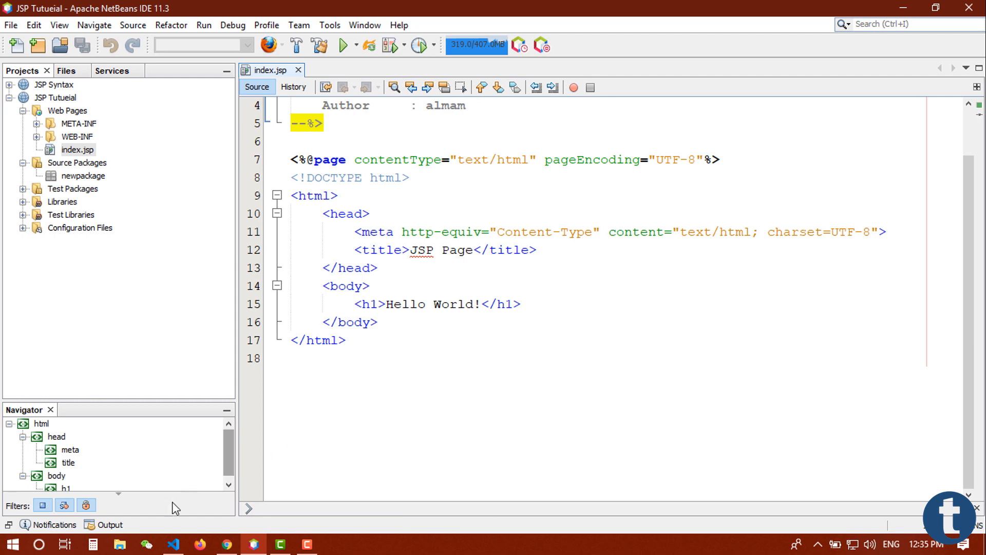
pyautogui.scroll(-3)
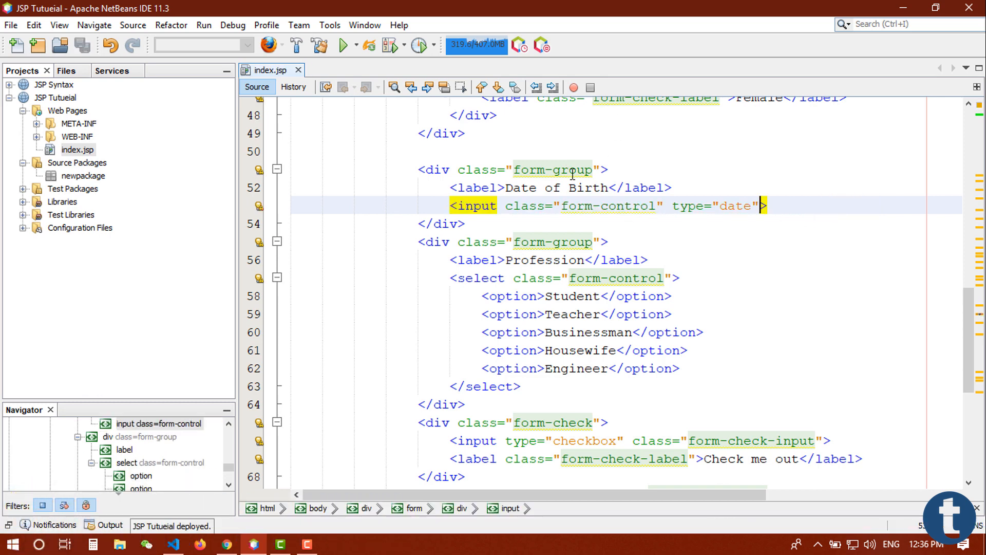
pyautogui.scroll(-3)
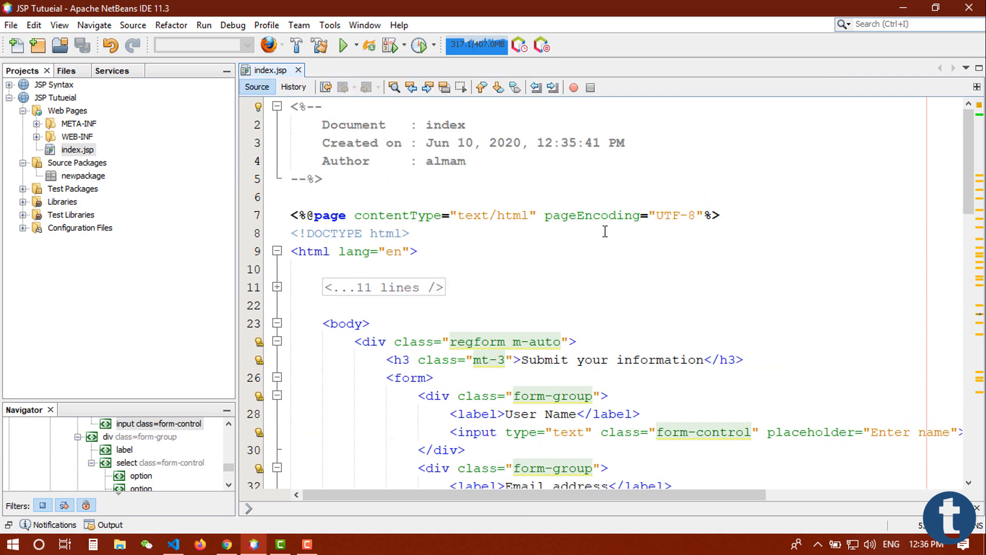
# Step: Run the project and fill the user name and password fields in Firefox
pyautogui.click(341, 44)
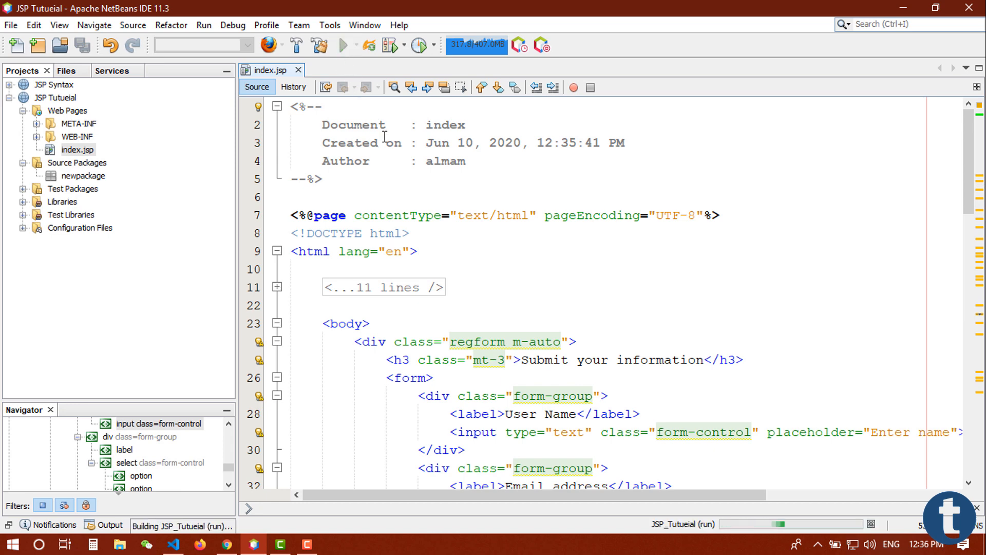
pyautogui.click(342, 45)
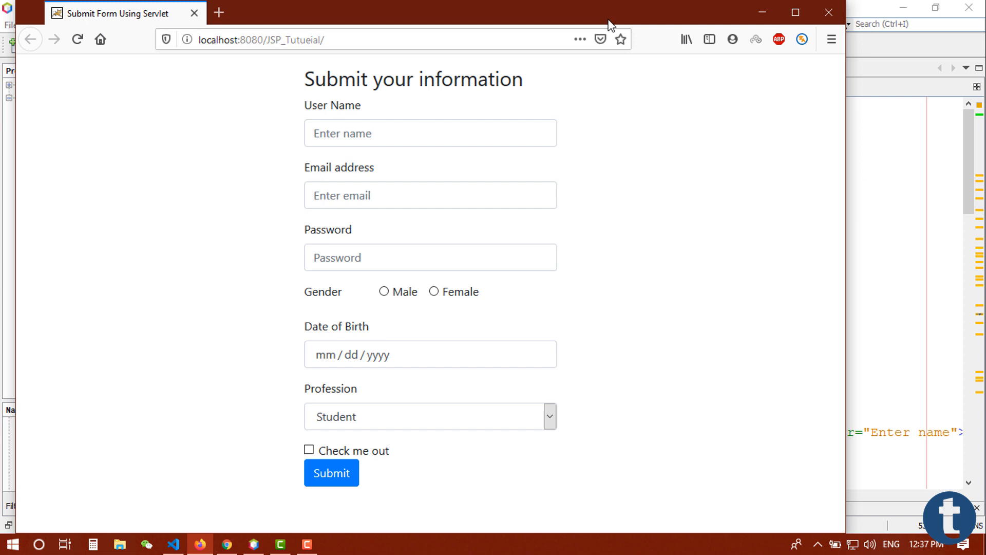
pyautogui.moveTo(565, 123)
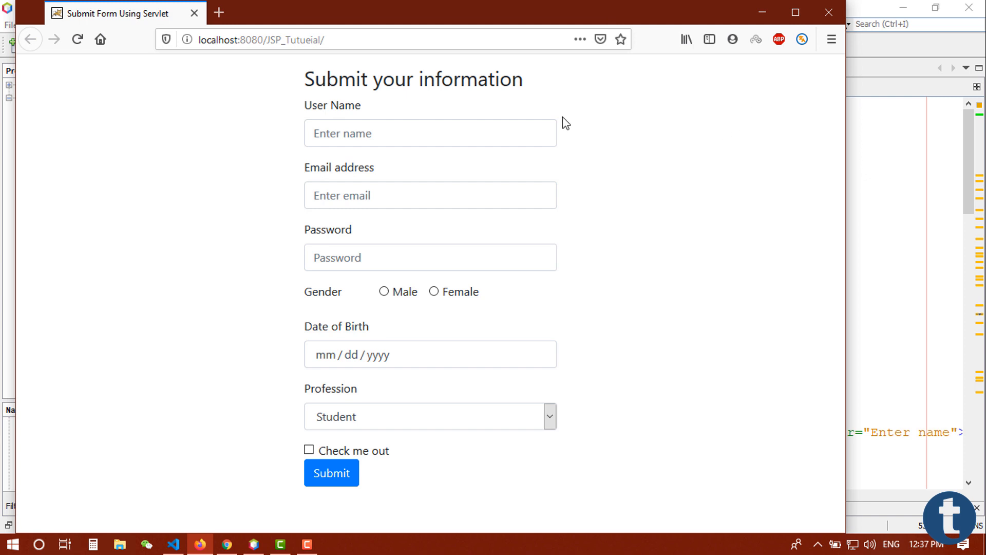
pyautogui.moveTo(564, 125)
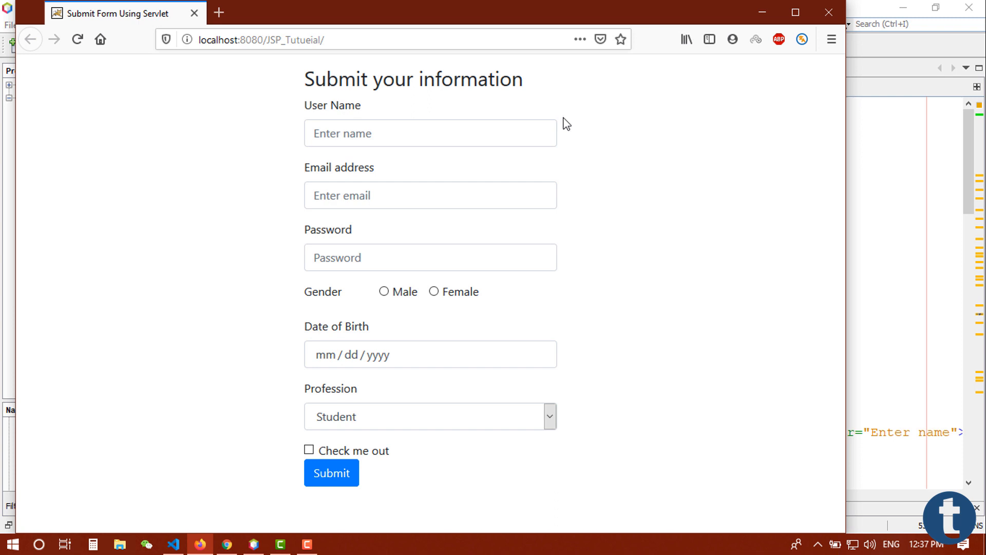
pyautogui.click(431, 132)
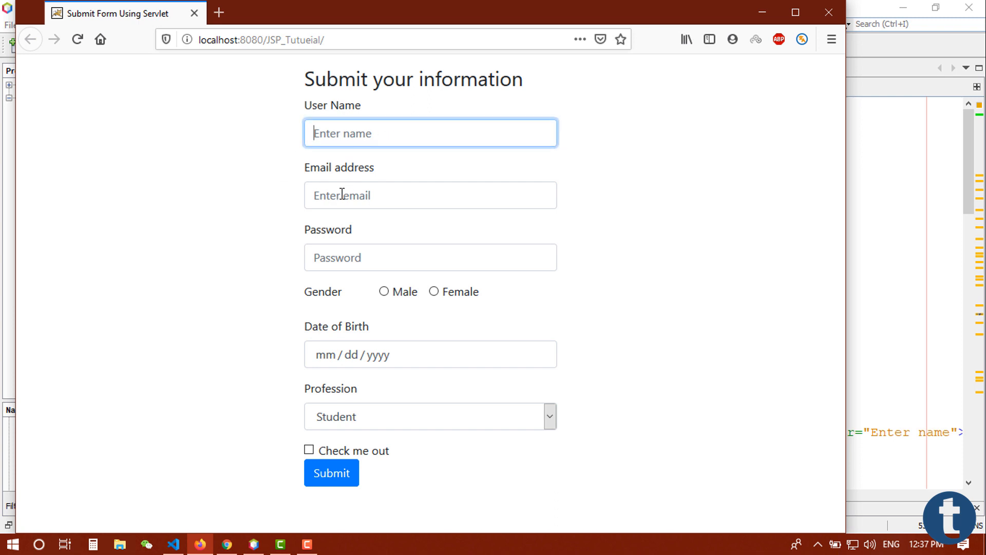
pyautogui.click(430, 257)
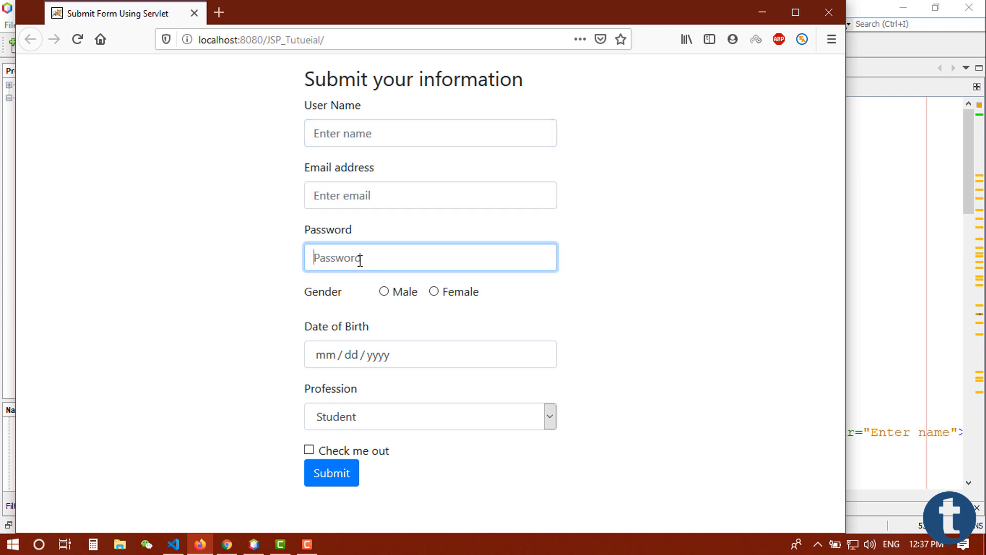
pyautogui.write('••••')
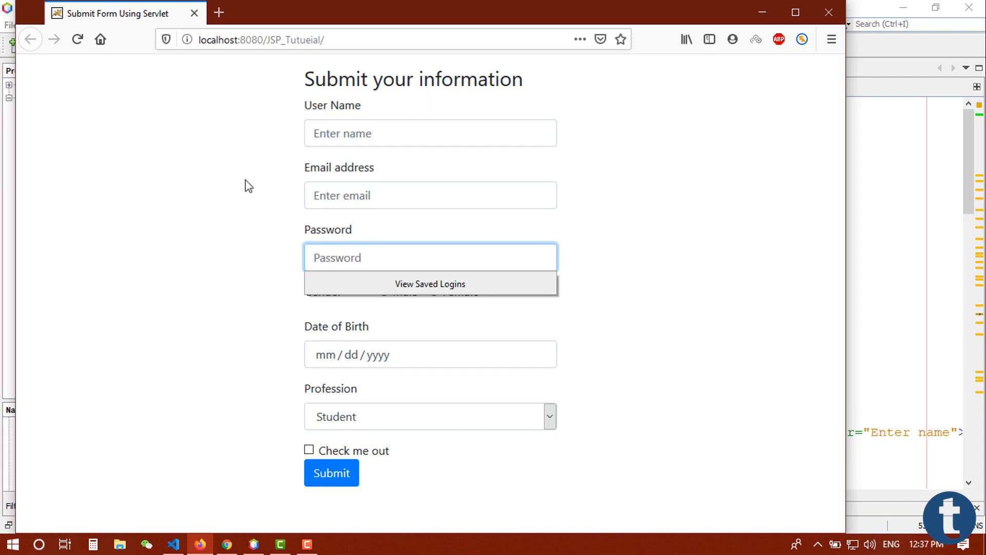
# Step: Choose Male as gender and set the date of birth to 06/27/2020
pyautogui.click(383, 292)
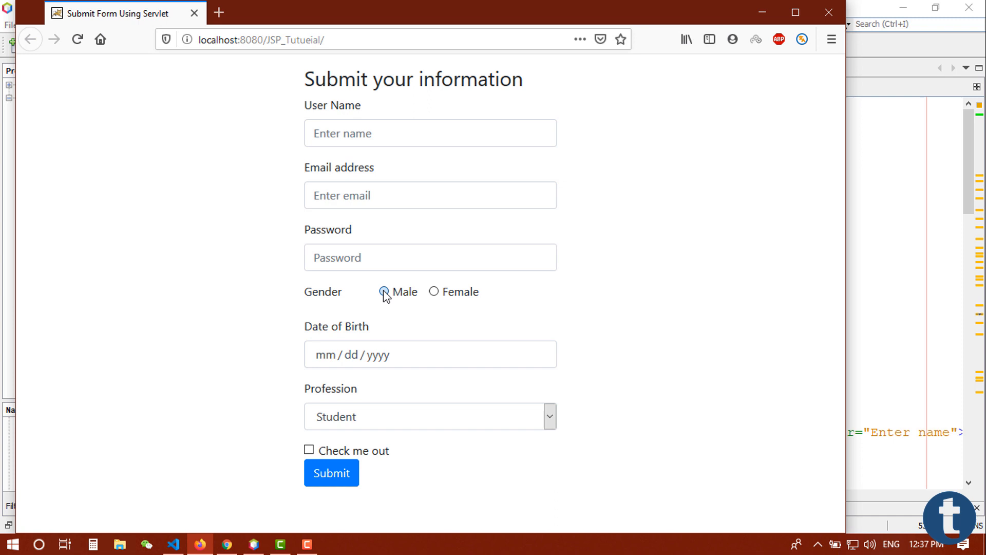
pyautogui.click(434, 291)
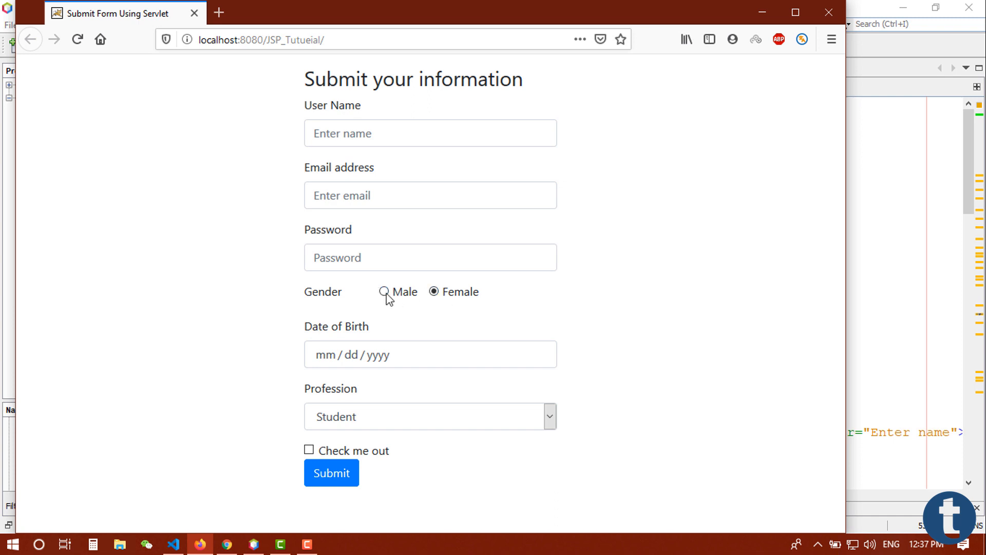
pyautogui.click(383, 291)
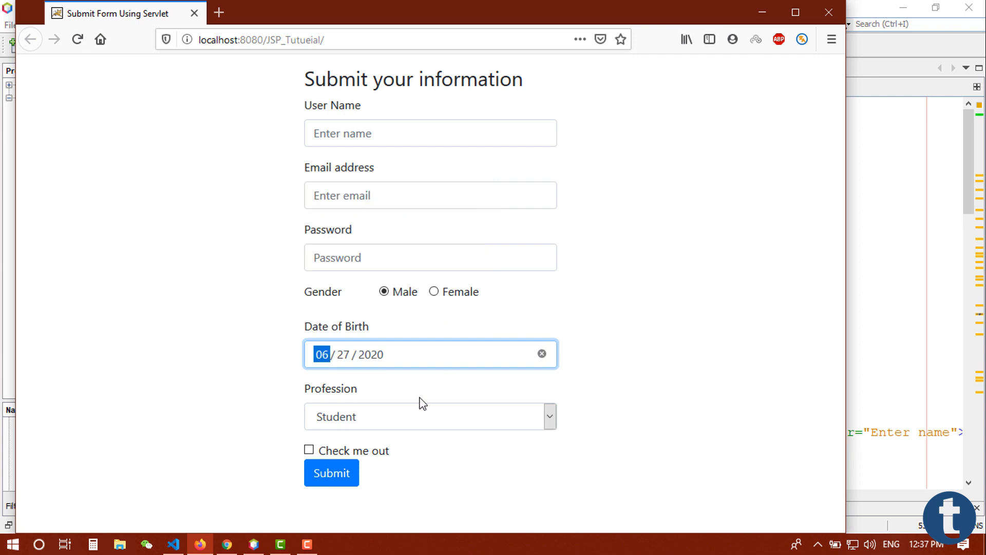
pyautogui.click(429, 416)
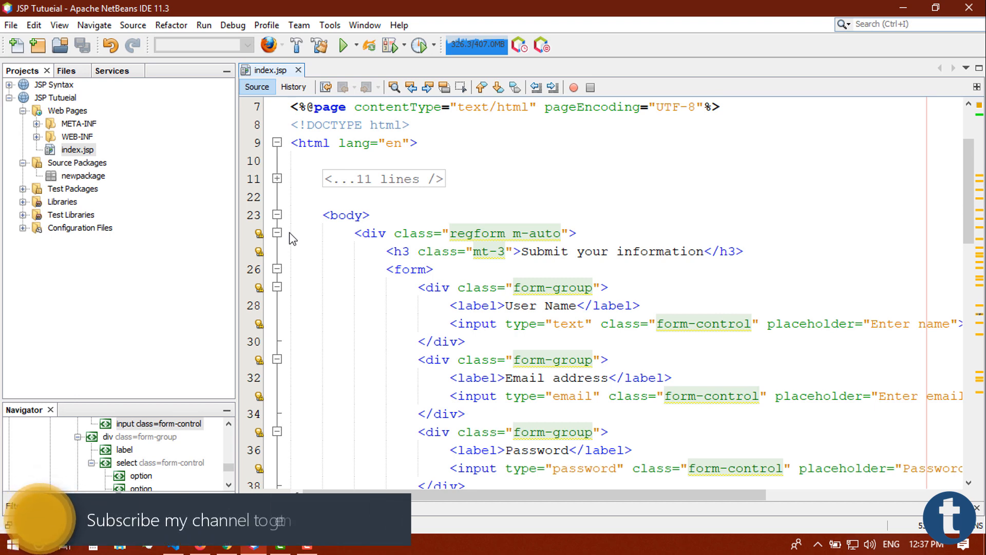
# Step: Create a servlet named RegisterServlet in newpackage, registered in web.xml
pyautogui.click(83, 176)
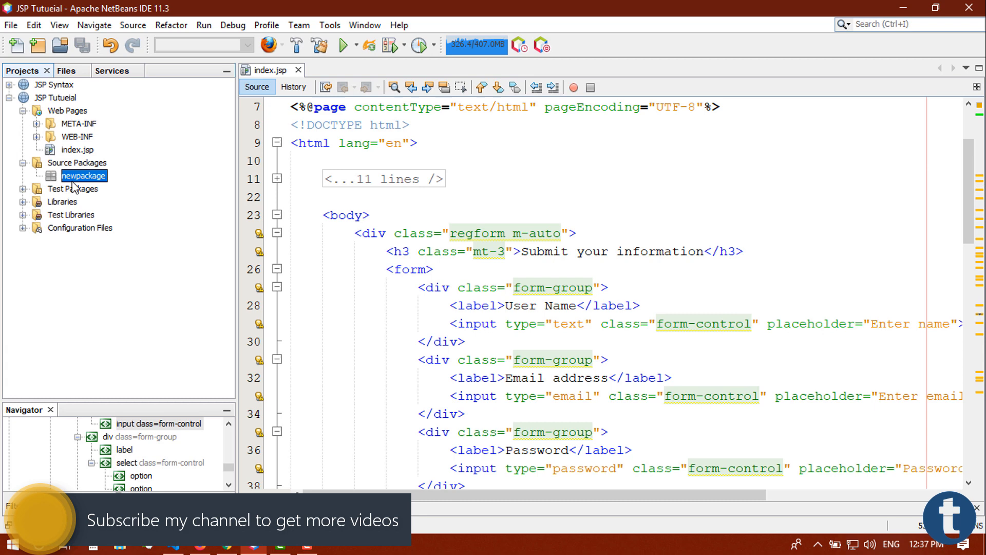
pyautogui.rightClick(83, 176)
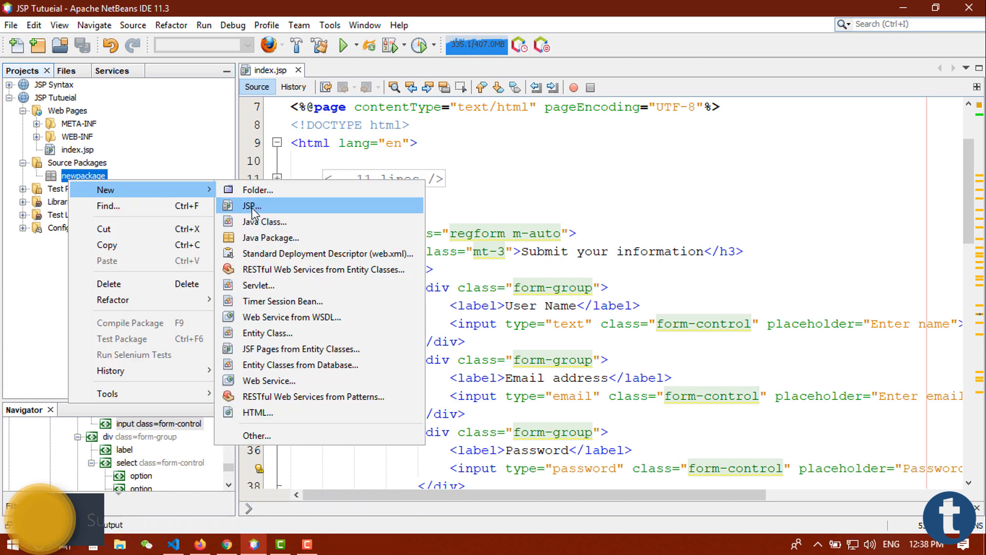
pyautogui.moveTo(263, 285)
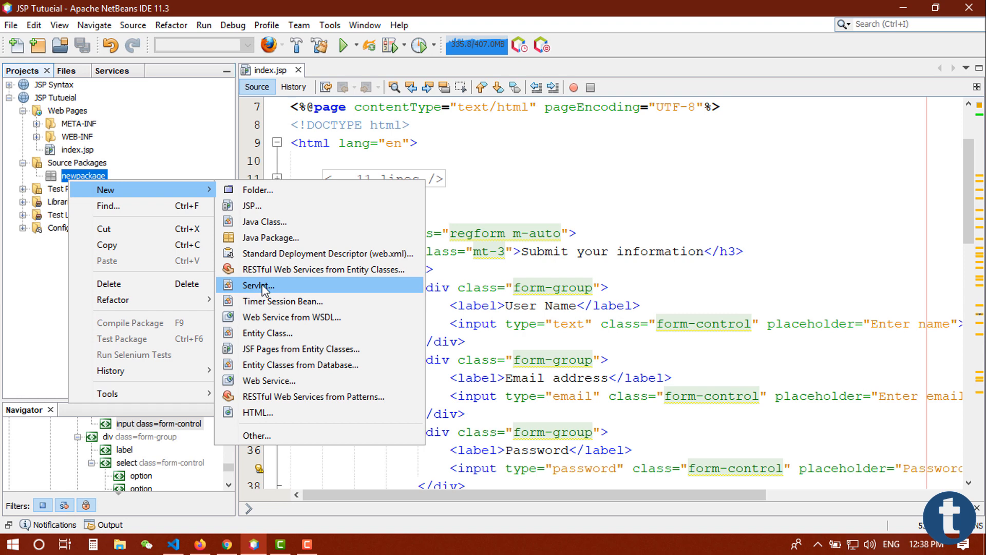
pyautogui.click(257, 284)
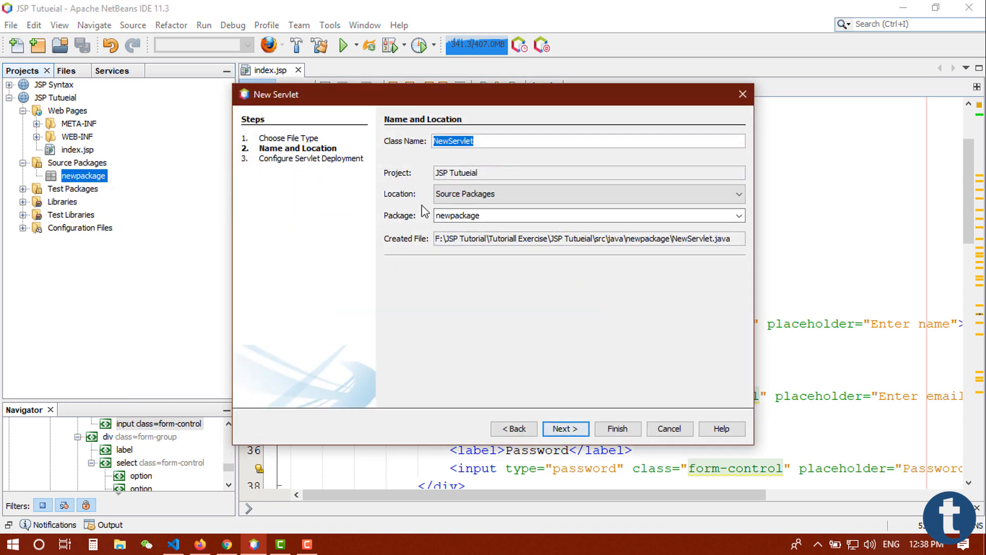
pyautogui.press('delete')
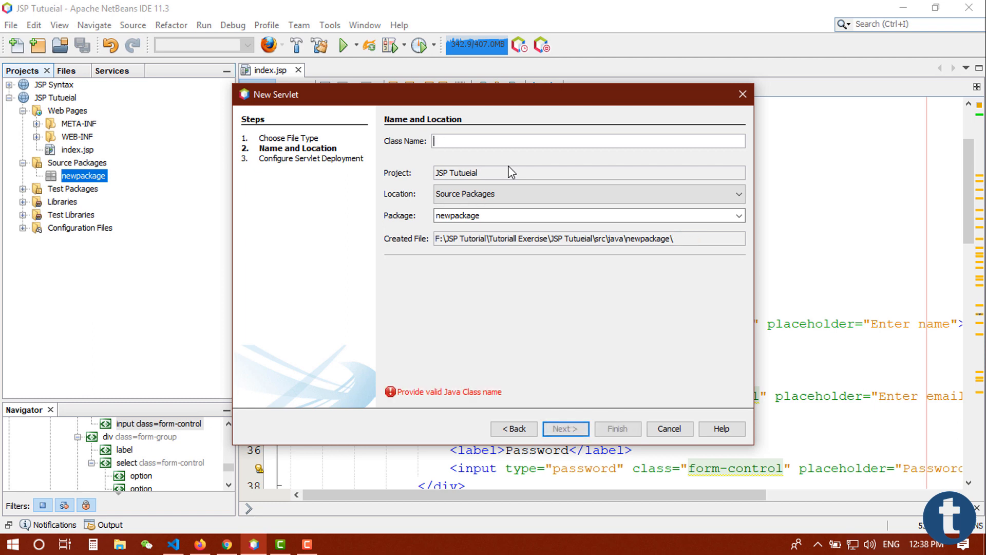
pyautogui.write('Register')
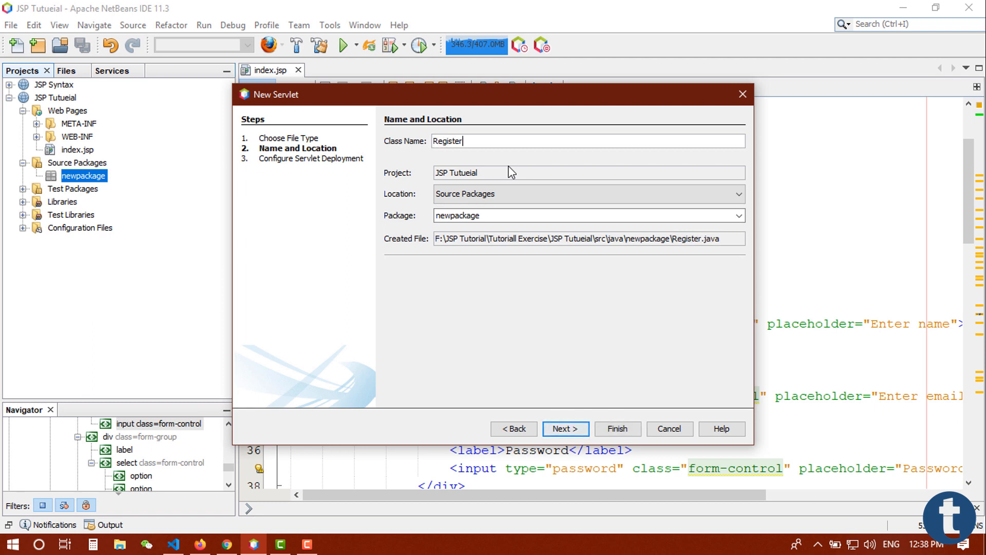
pyautogui.write('Servlet')
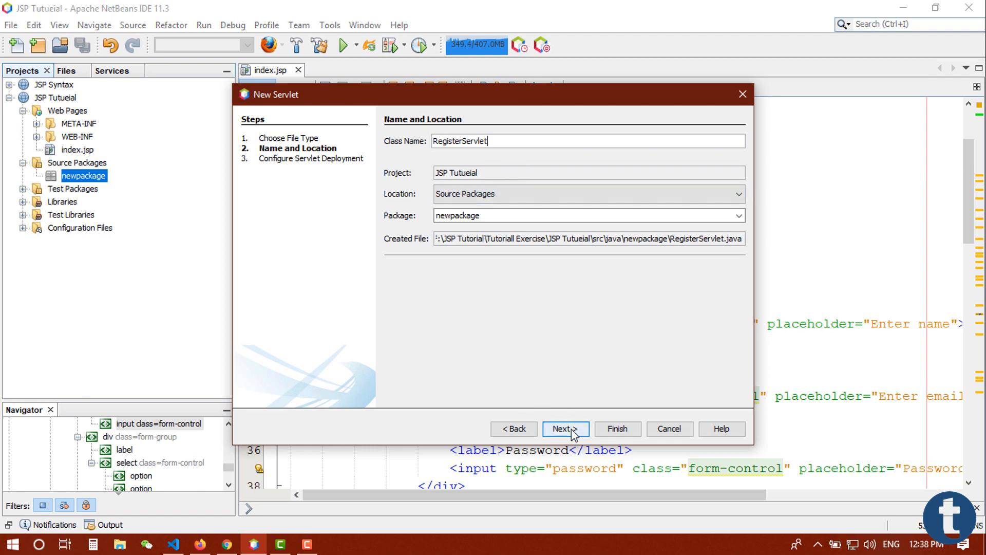
pyautogui.click(564, 429)
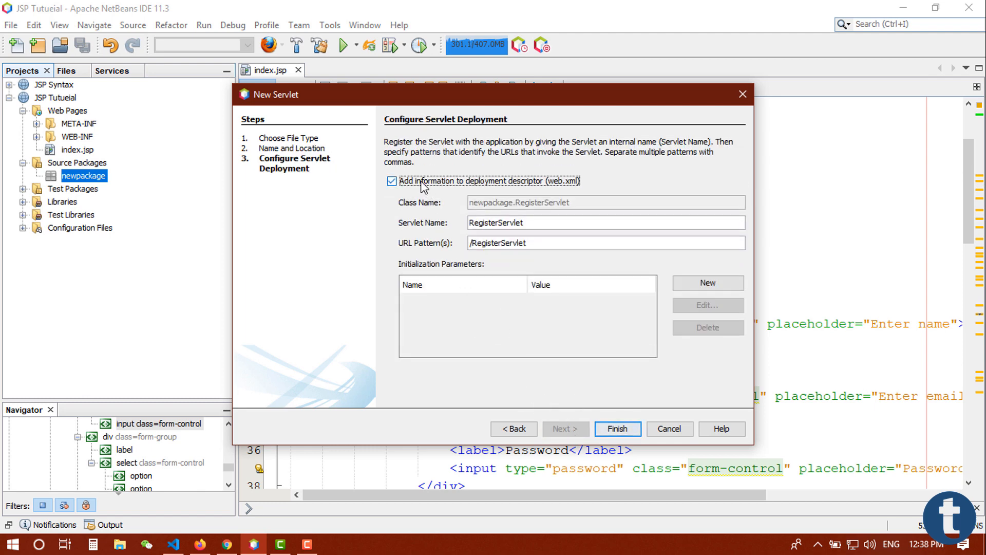
pyautogui.click(617, 428)
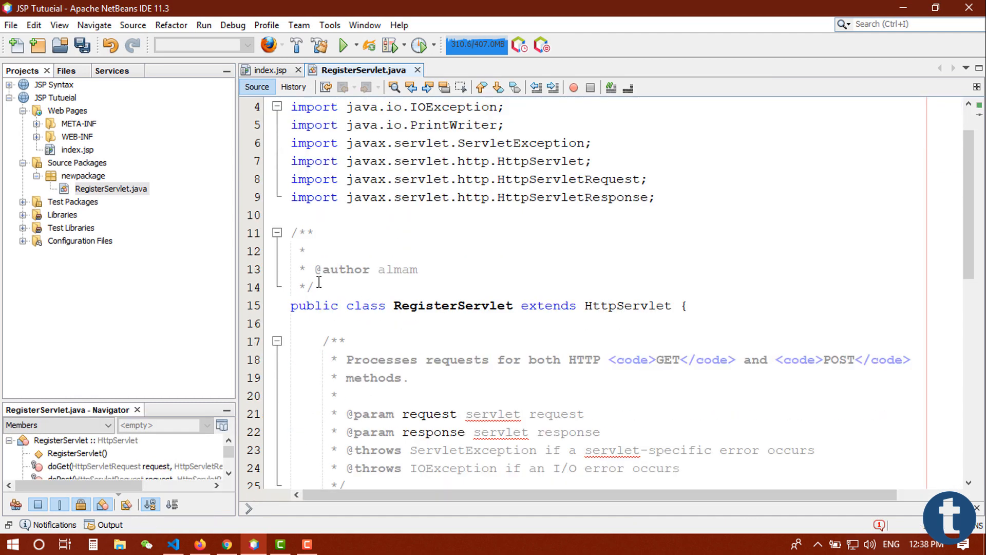
# Step: Strip RegisterServlet.java down to a single doPost method and start rewriting its body
pyautogui.scroll(-3)
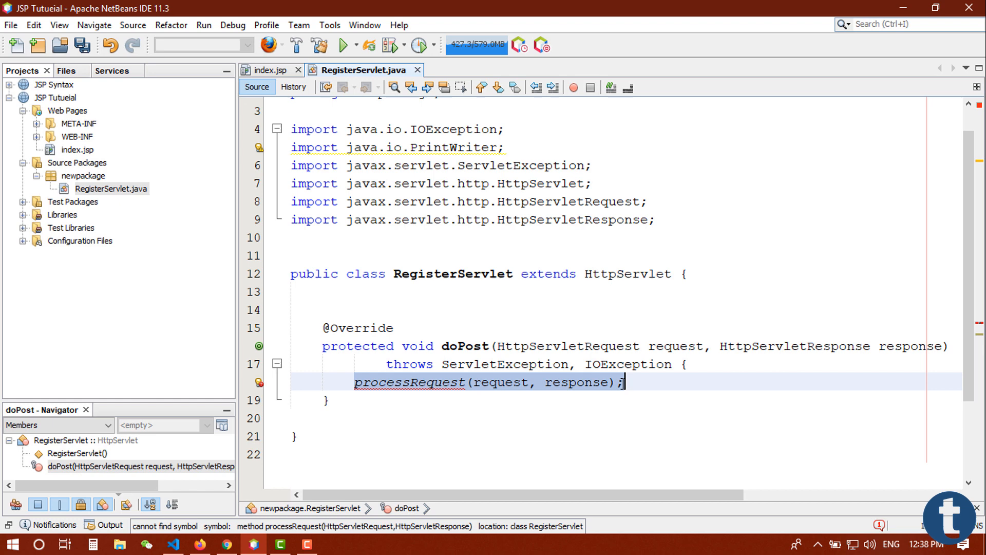
pyautogui.write('S')
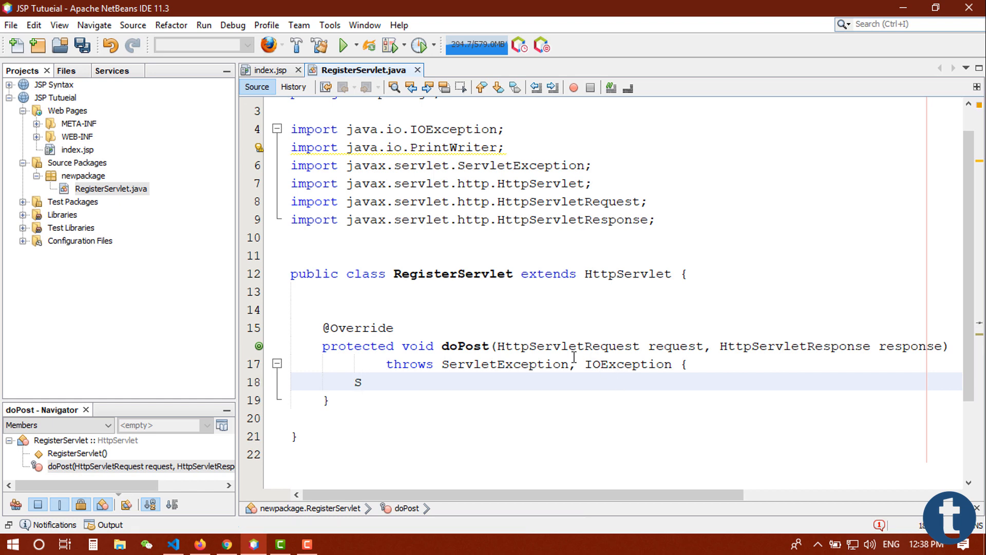
# Step: Write try { PrintWriter out = response.getWriter(); in doPost
pyautogui.click(464, 146)
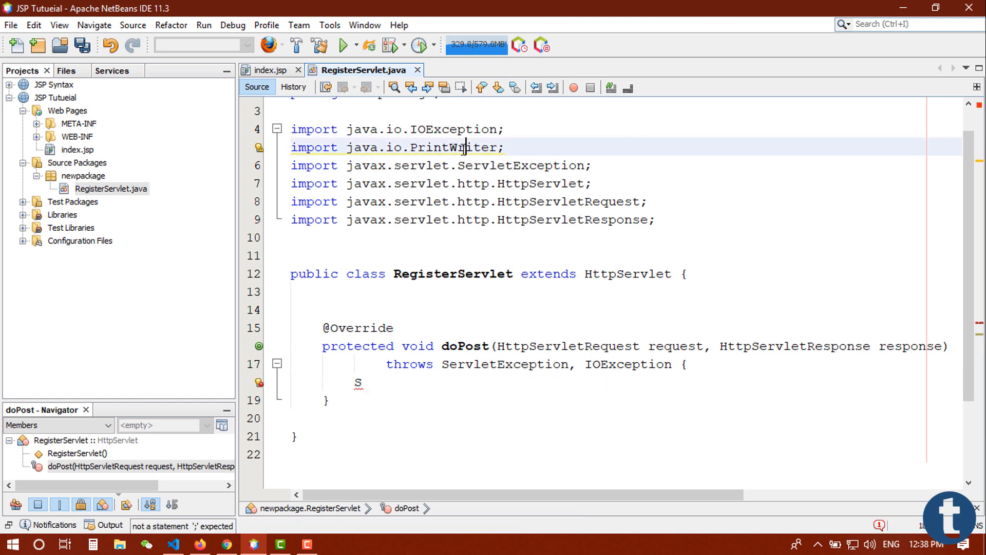
pyautogui.doubleClick(454, 147)
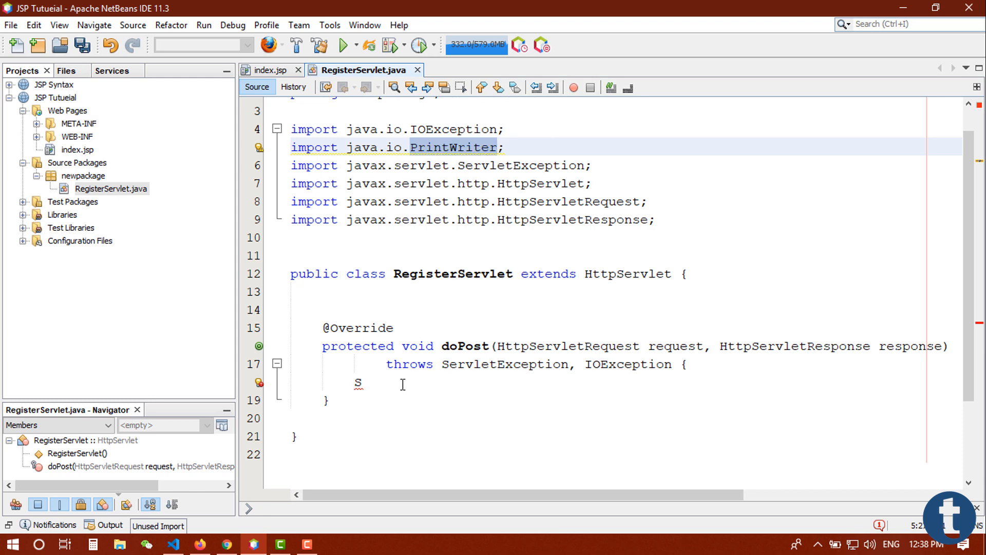
pyautogui.write('try')
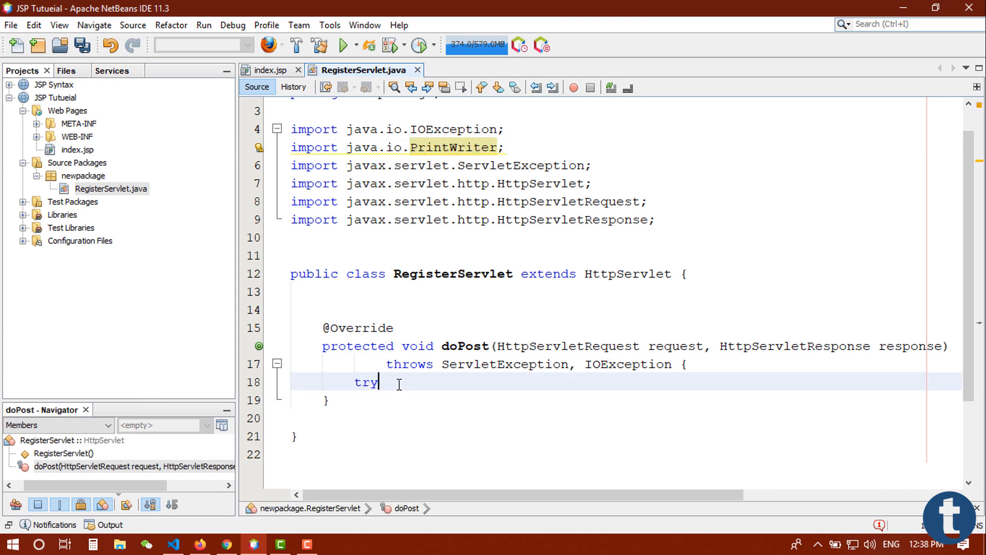
pyautogui.write('{')
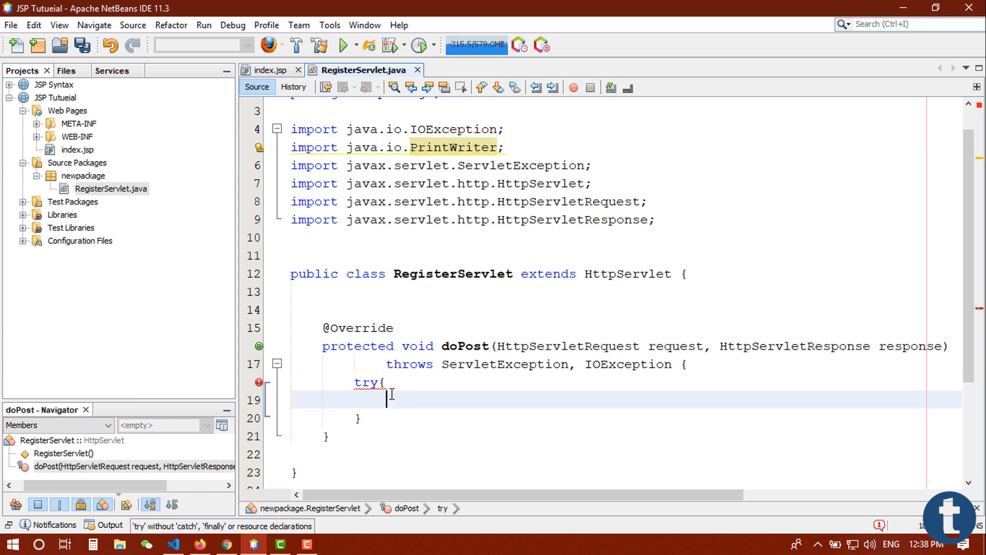
pyautogui.write('PrintWriter')
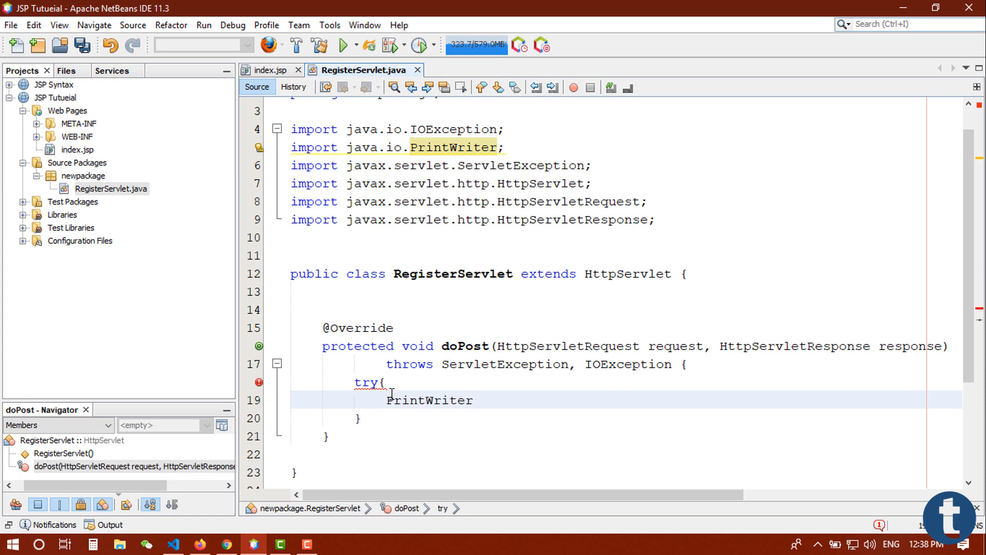
pyautogui.write('out =')
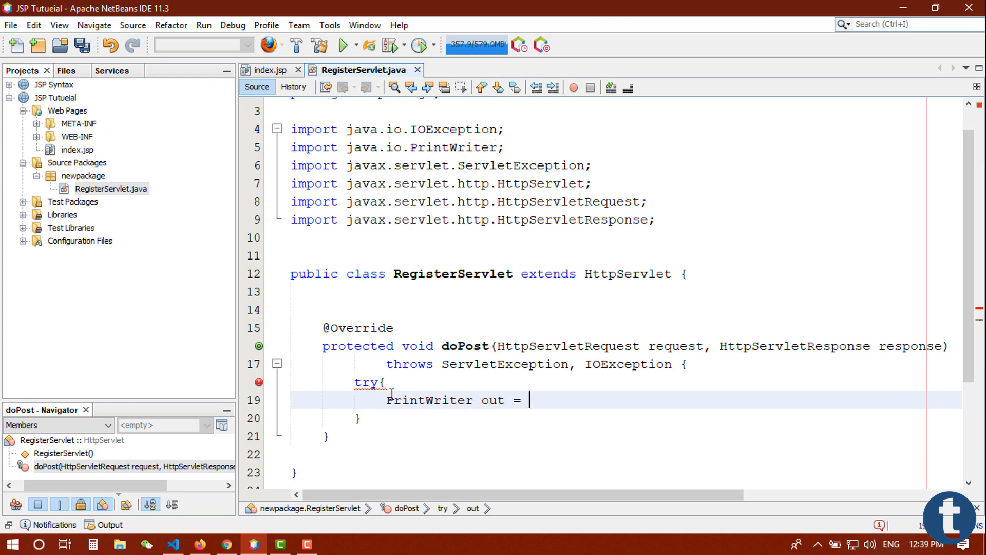
pyautogui.write('response')
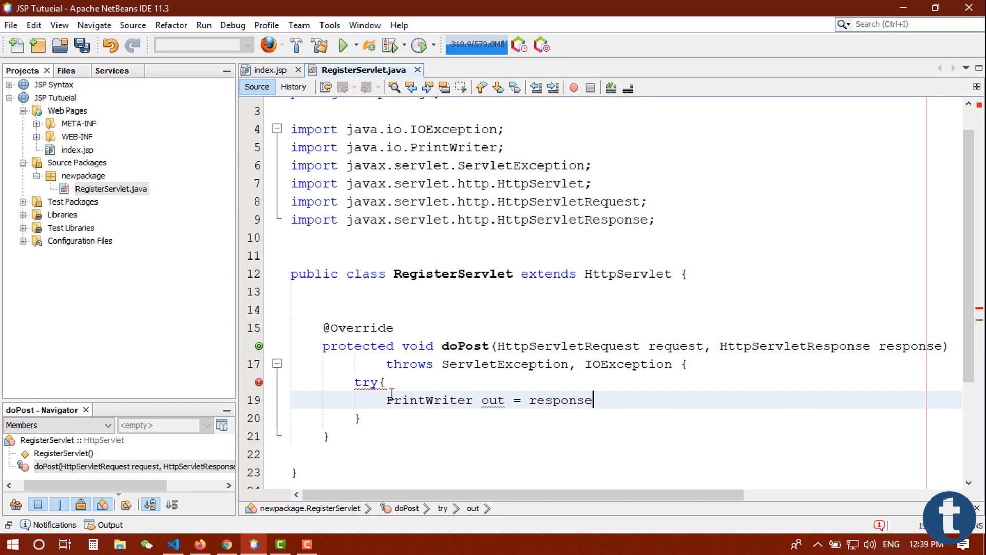
pyautogui.write('.getWriter();')
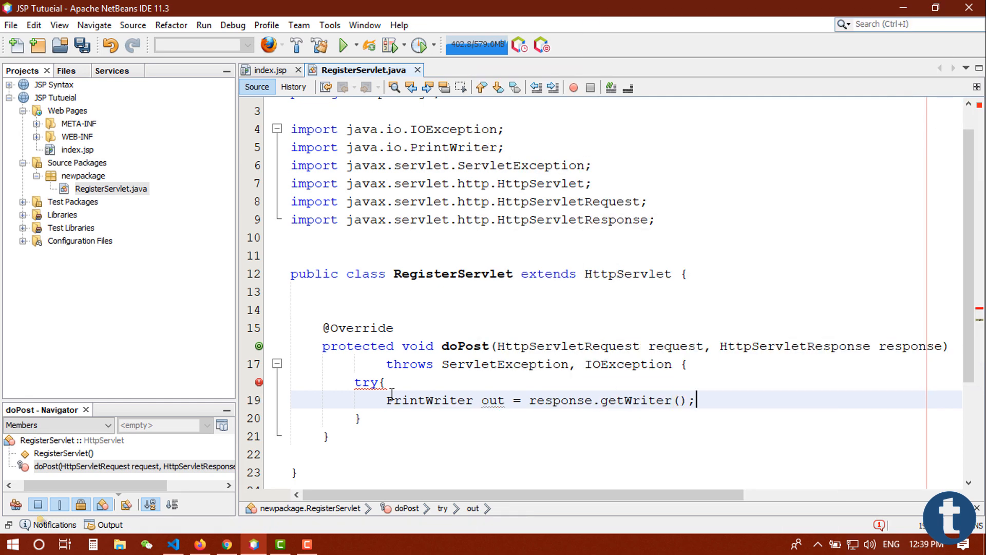
# Step: Add catch (Exception e) { e.printStackTrace(); } after the try block
pyautogui.scroll(-3)
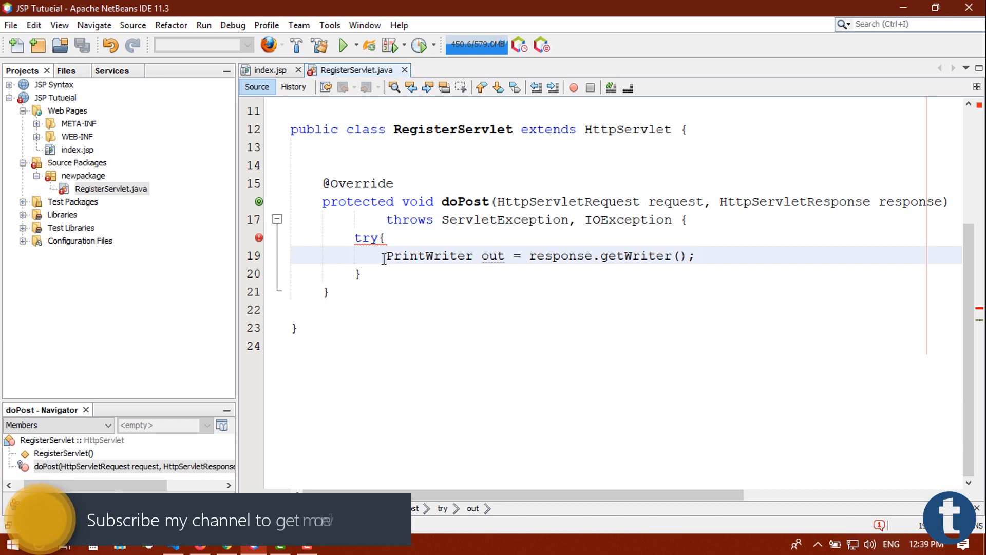
pyautogui.write('}ca')
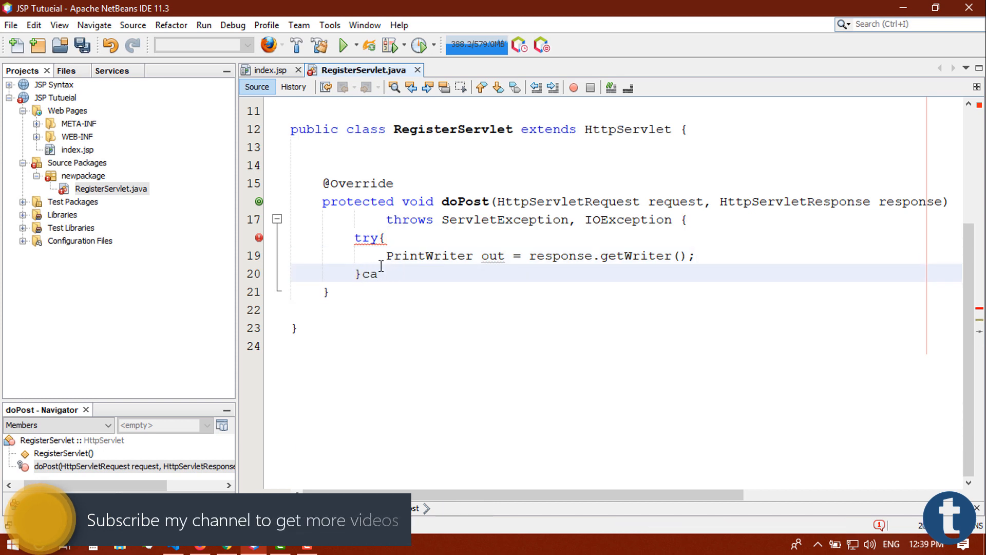
pyautogui.write('tch (')
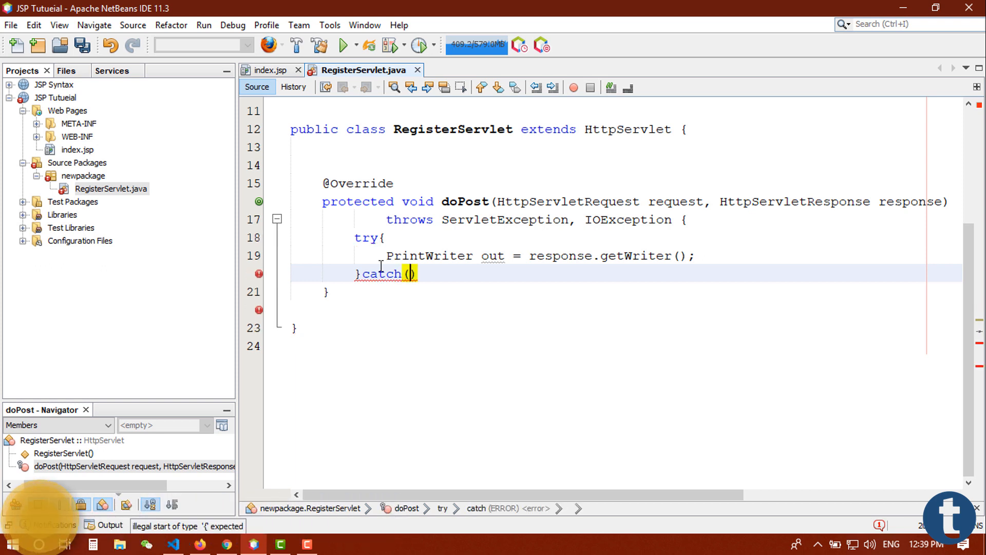
pyautogui.write('Exception')
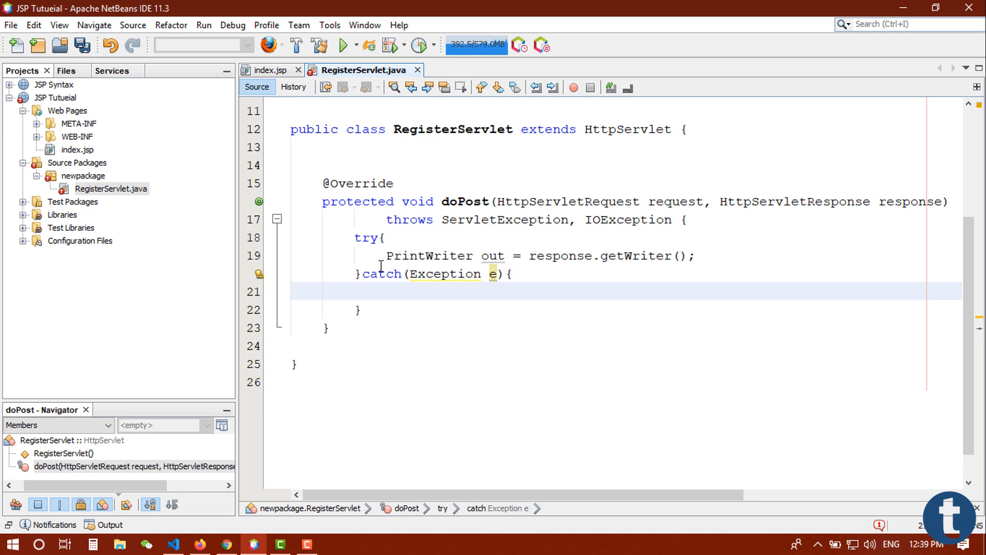
pyautogui.write('e.printStackTrace();')
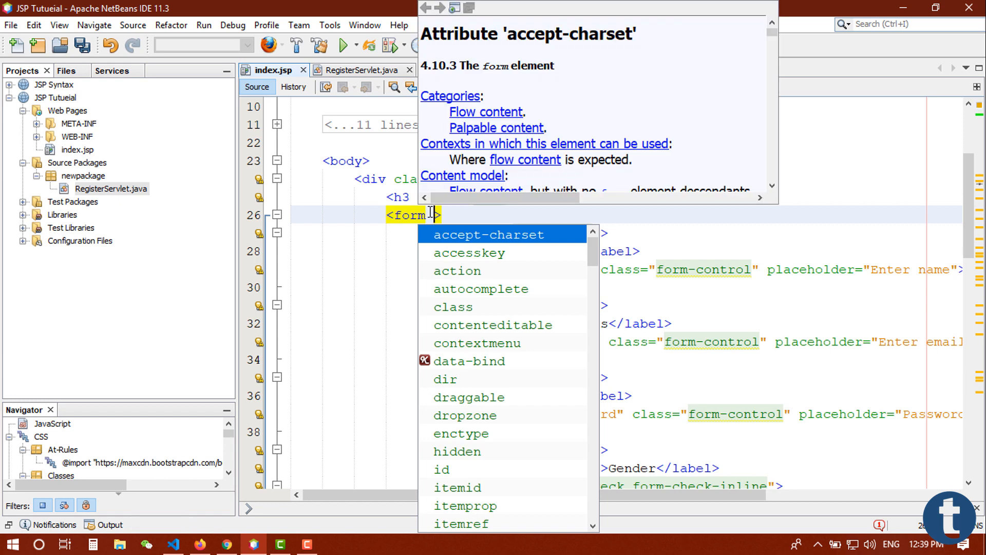
# Step: Add action="RegisterServlet" method="post" to the form tag in index.jsp
pyautogui.write('ac')
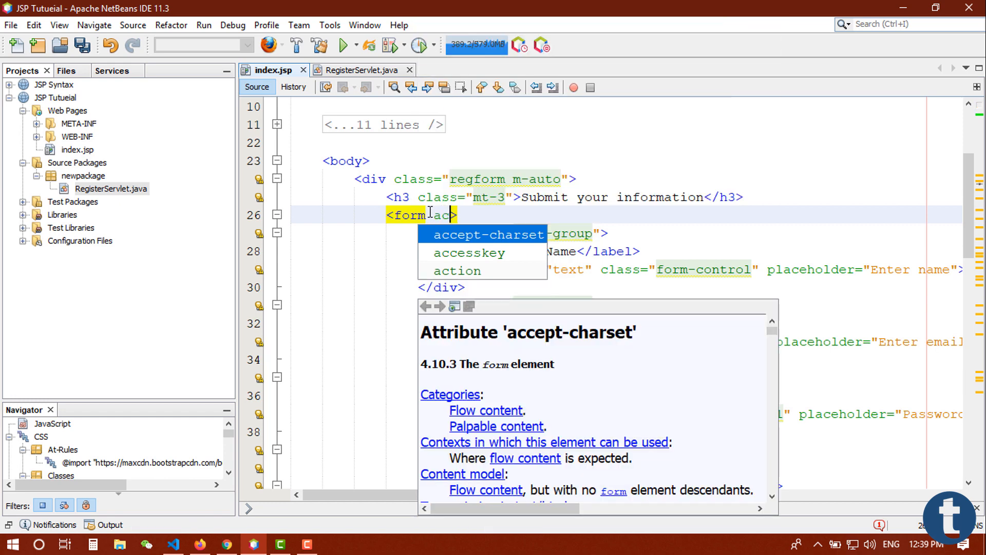
pyautogui.press('Down')
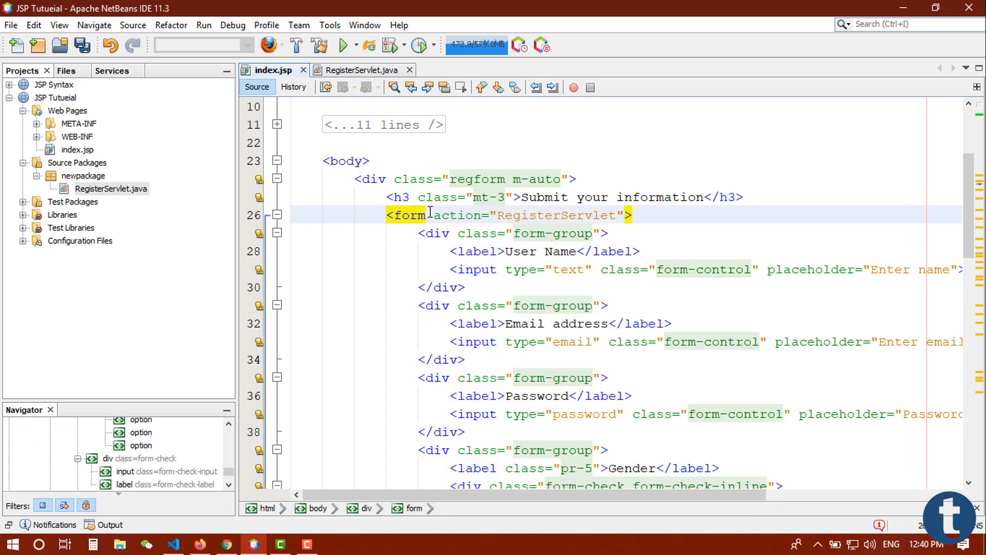
pyautogui.doubleClick(552, 215)
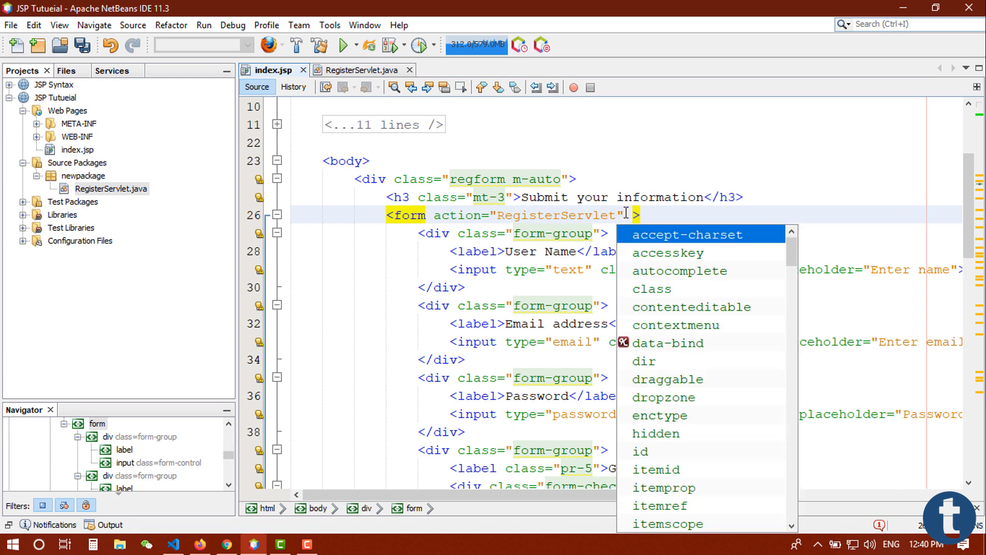
pyautogui.write('method="p')
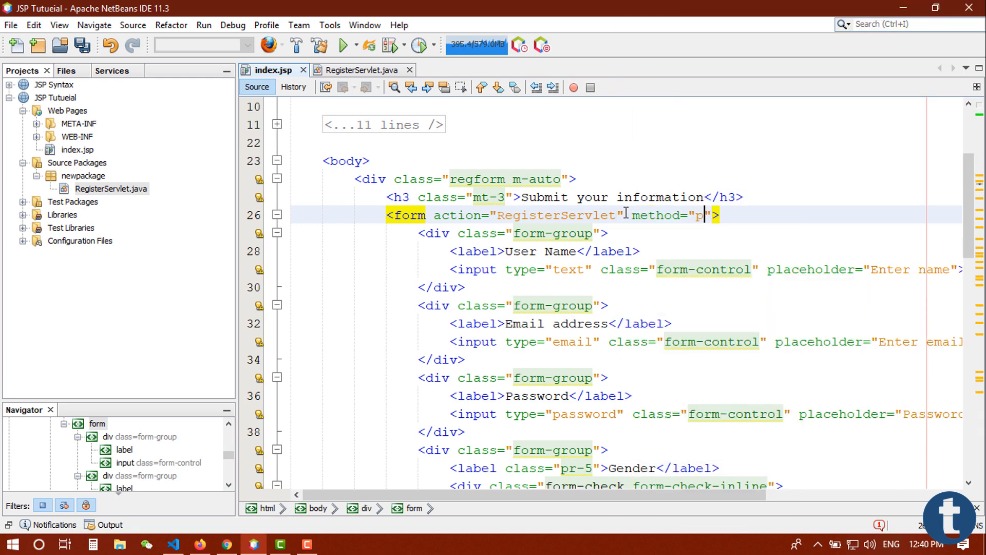
pyautogui.write('ost')
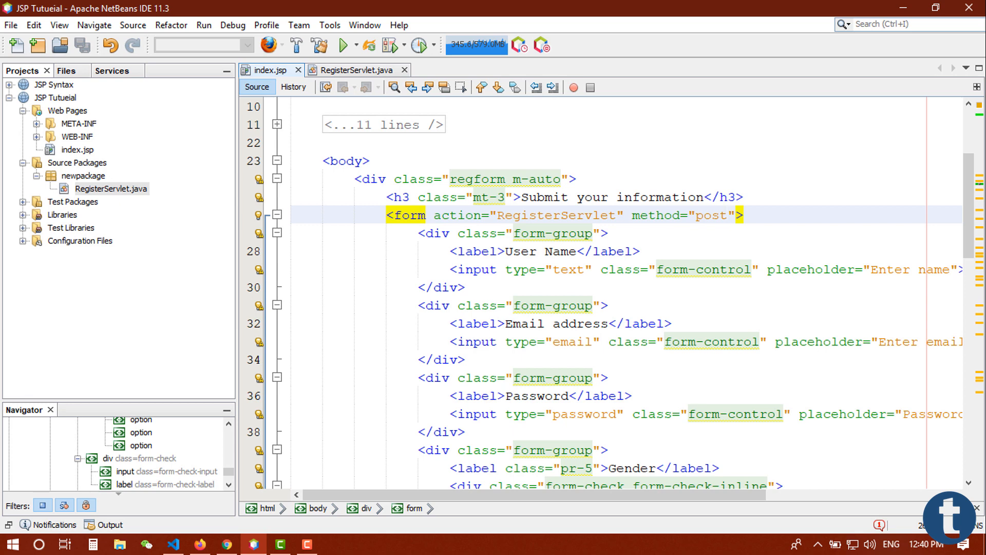
pyautogui.click(727, 215)
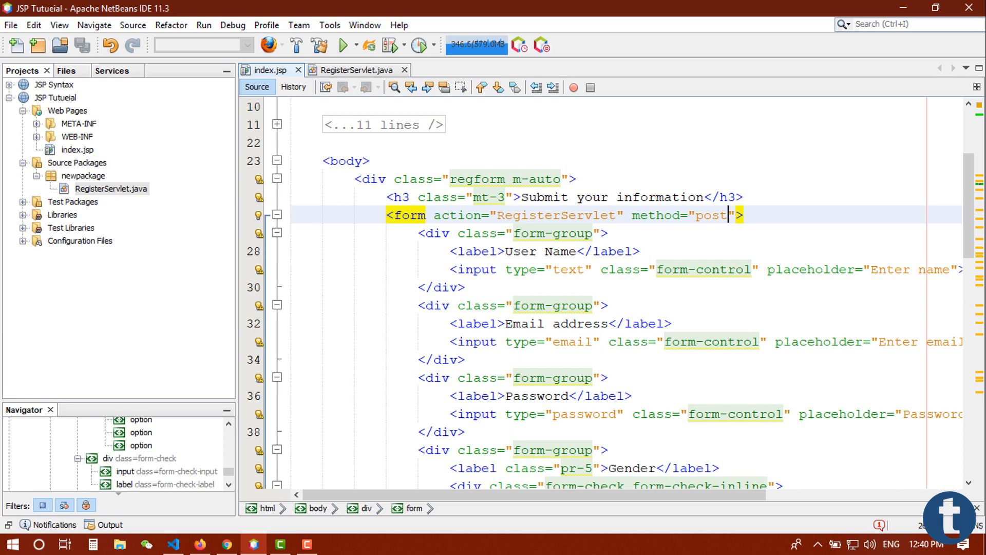
pyautogui.moveTo(980, 118)
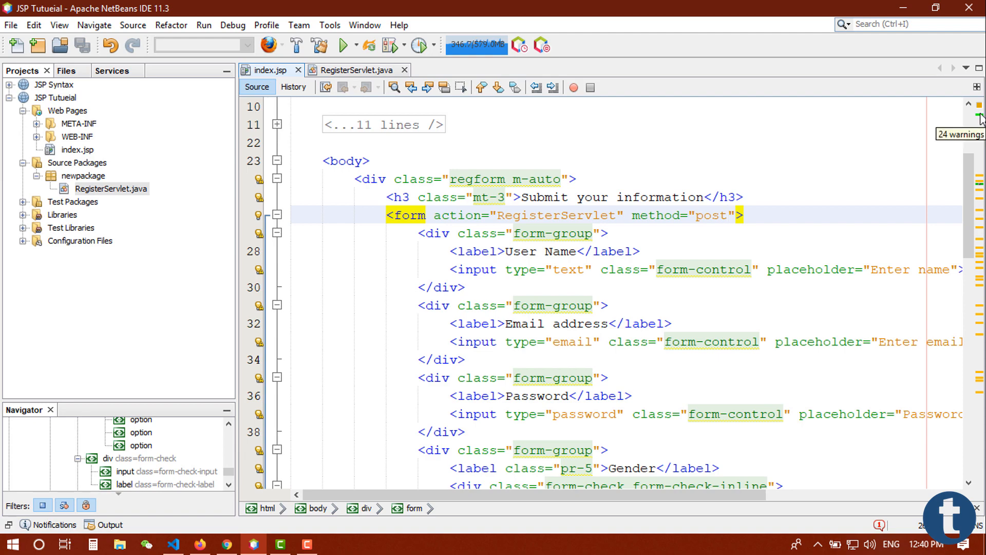
pyautogui.moveTo(337, 244)
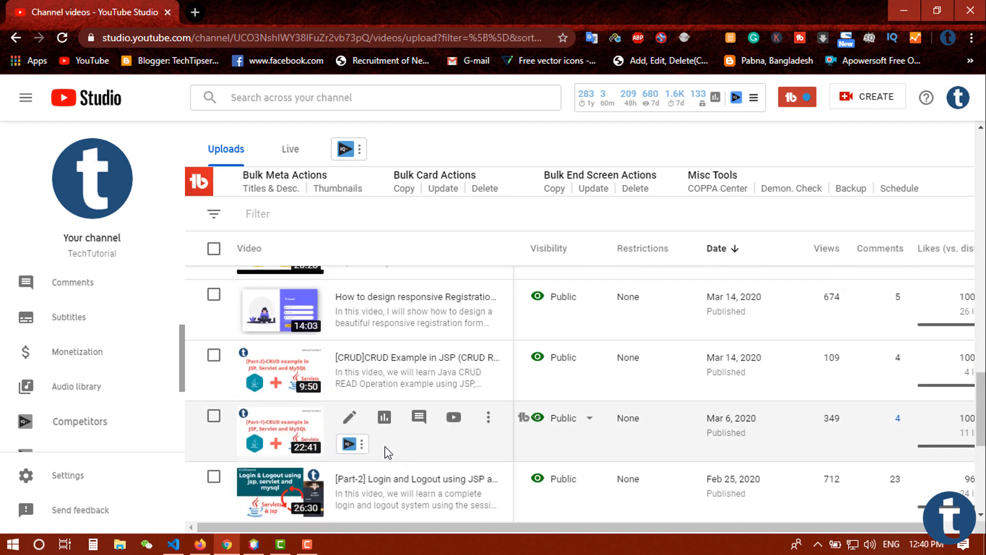
pyautogui.scroll(-3)
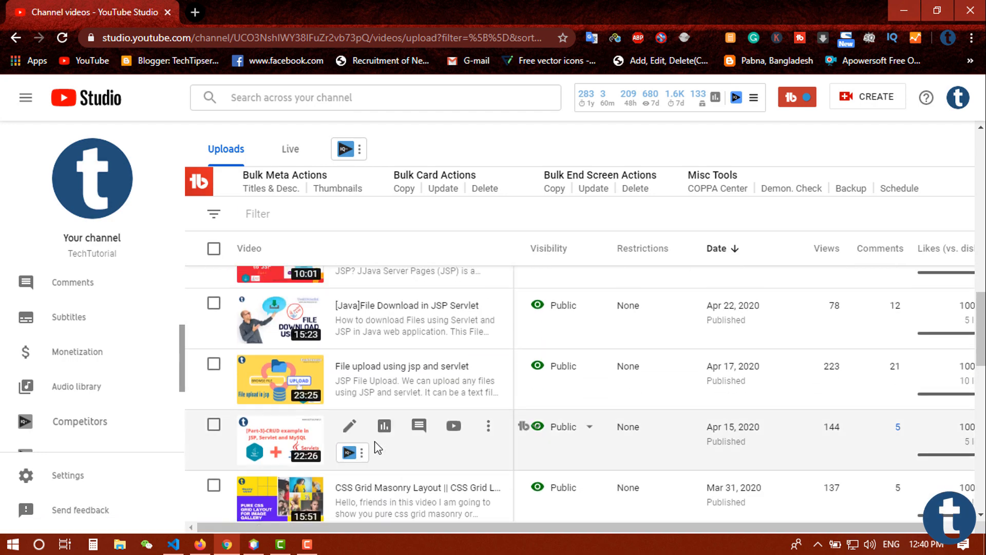
pyautogui.scroll(-3)
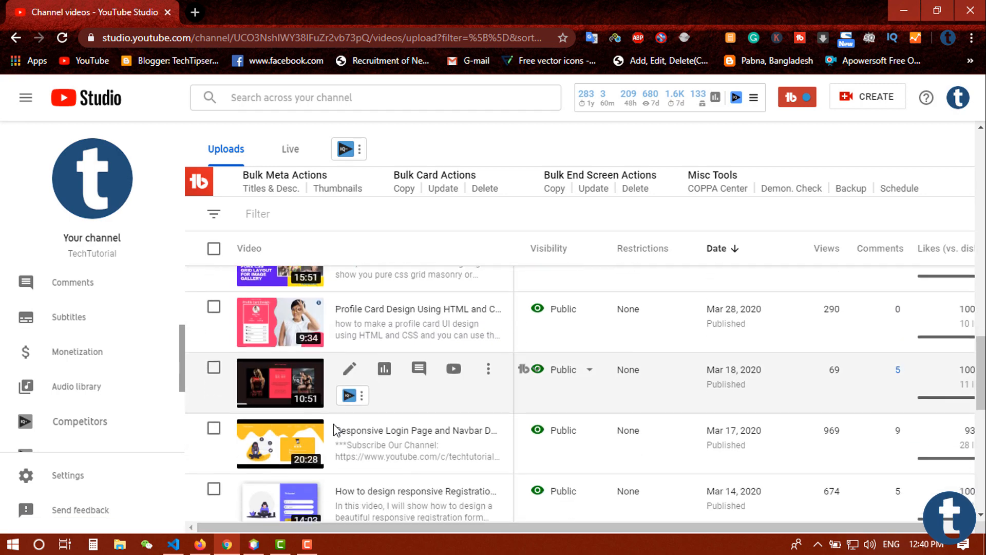
pyautogui.scroll(-3)
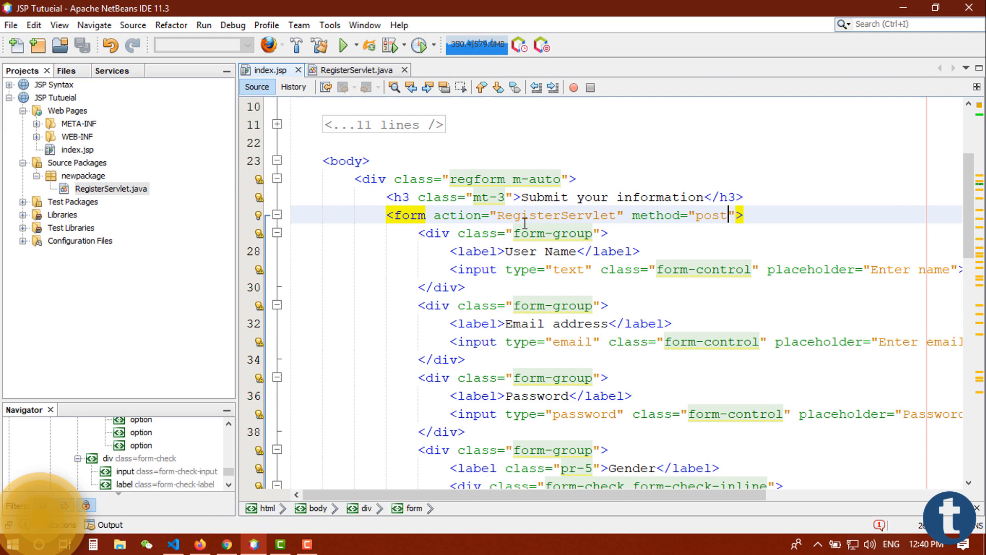
# Step: Review the form's post method and Submit button, then view the form in Firefox
pyautogui.doubleClick(556, 215)
pyautogui.write('<button type="submit" class="btn btn-primary">Submit</button>')
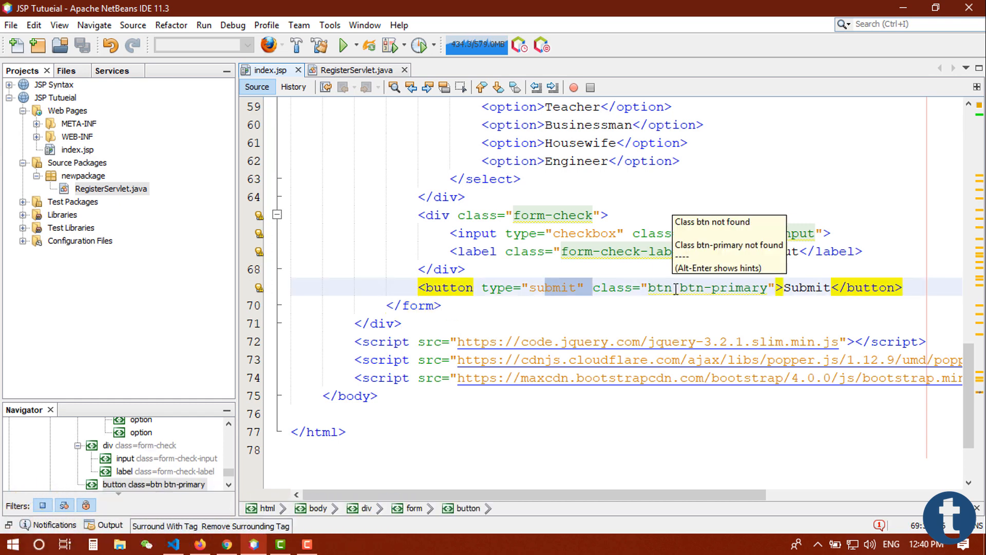
pyautogui.click(356, 70)
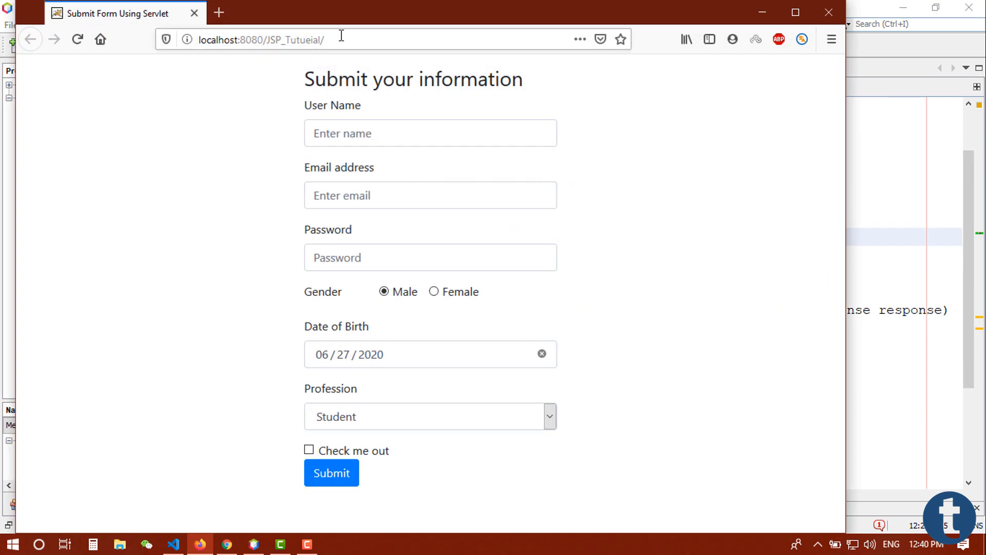
pyautogui.click(332, 473)
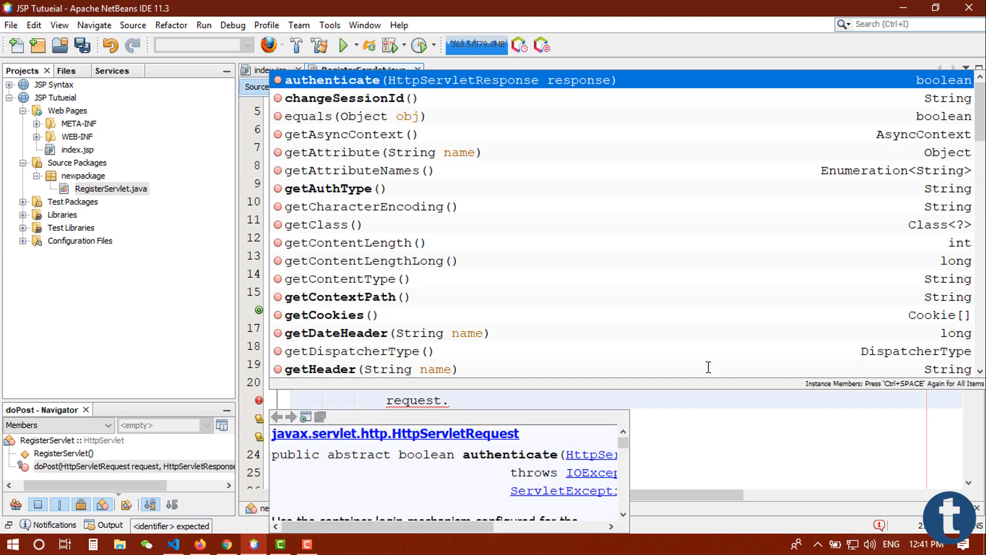
# Step: Add a request.getParameter("") call in the try block and return to index.jsp
pyautogui.write('getParameter("')
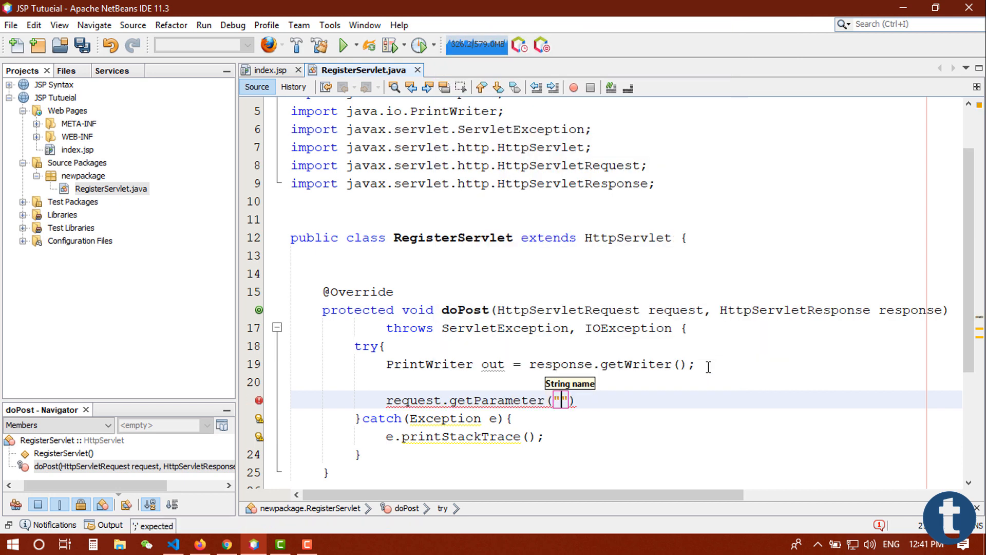
pyautogui.write(';')
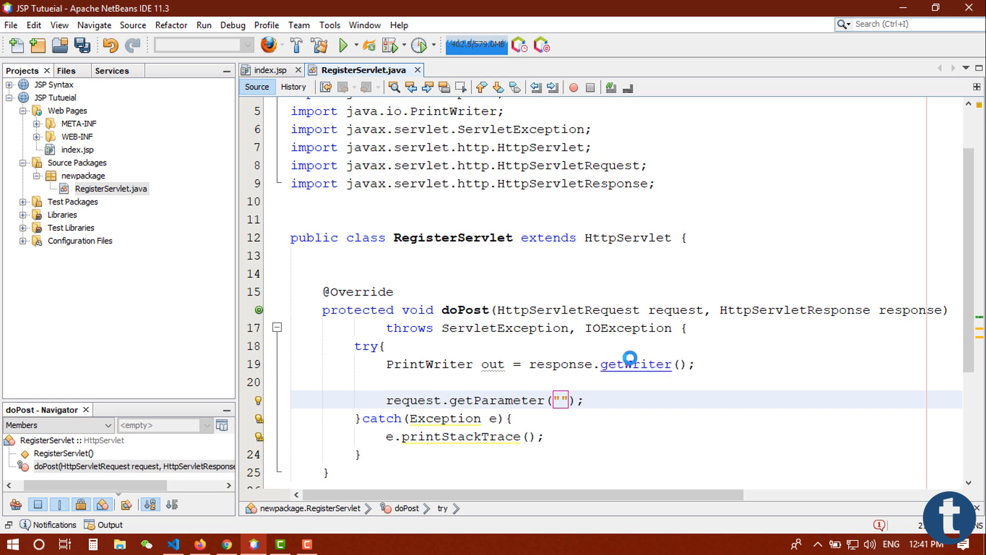
pyautogui.click(267, 70)
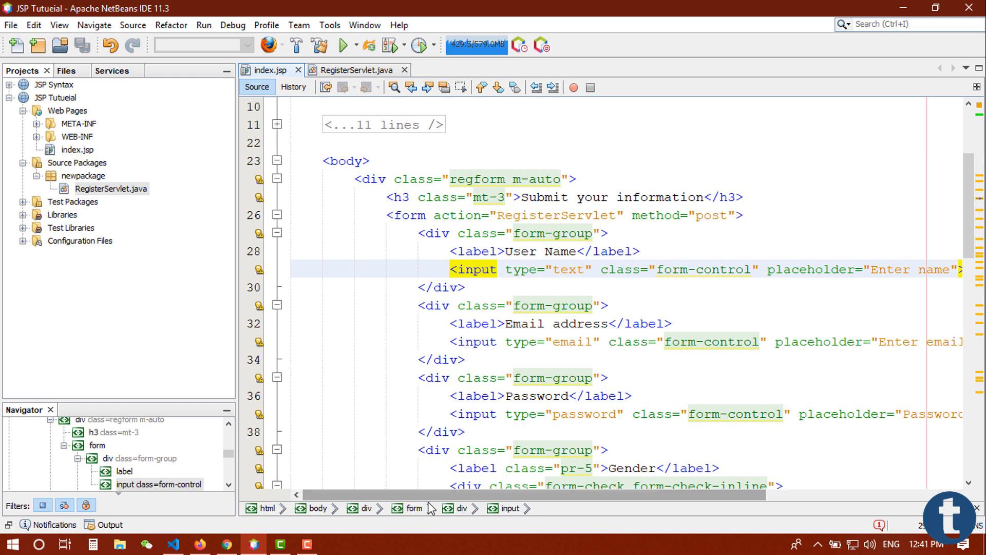
# Step: Add name attributes name, email and password to the form's text inputs
pyautogui.hscroll(-3)
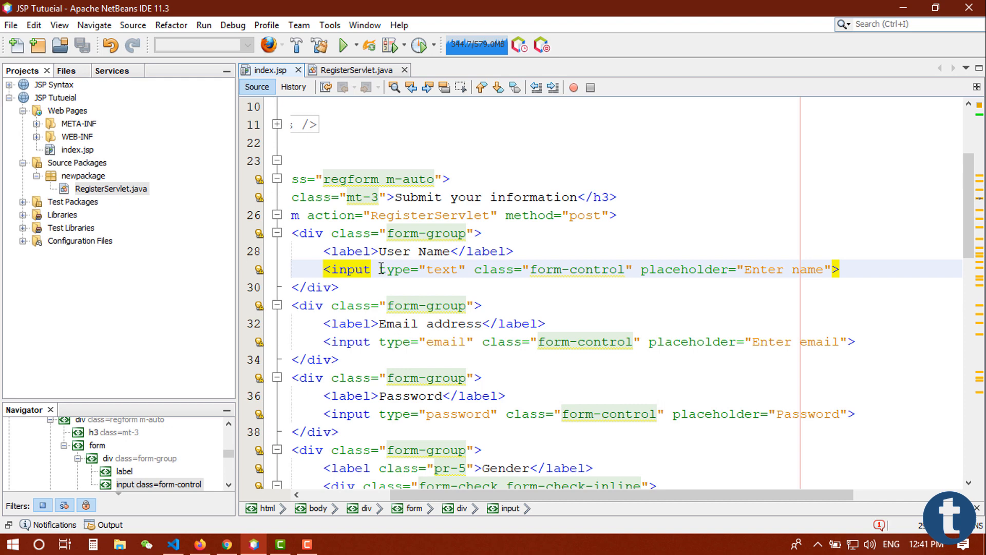
pyautogui.write('name=')
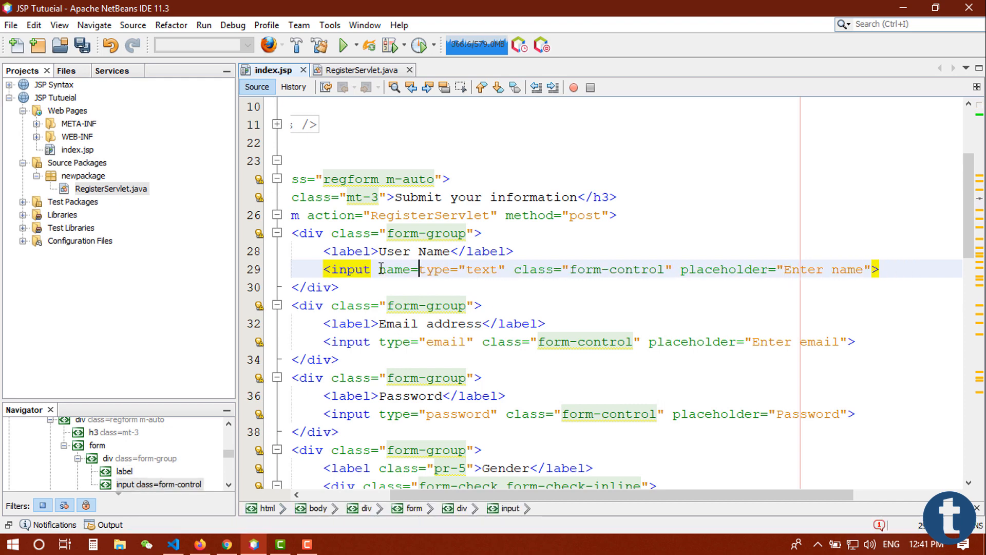
pyautogui.write('="name"')
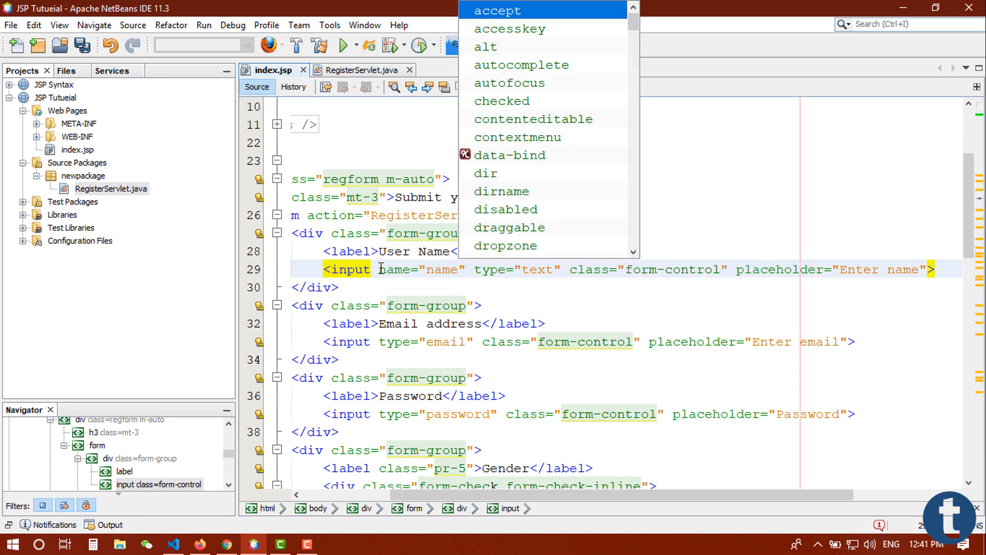
pyautogui.doubleClick(441, 269)
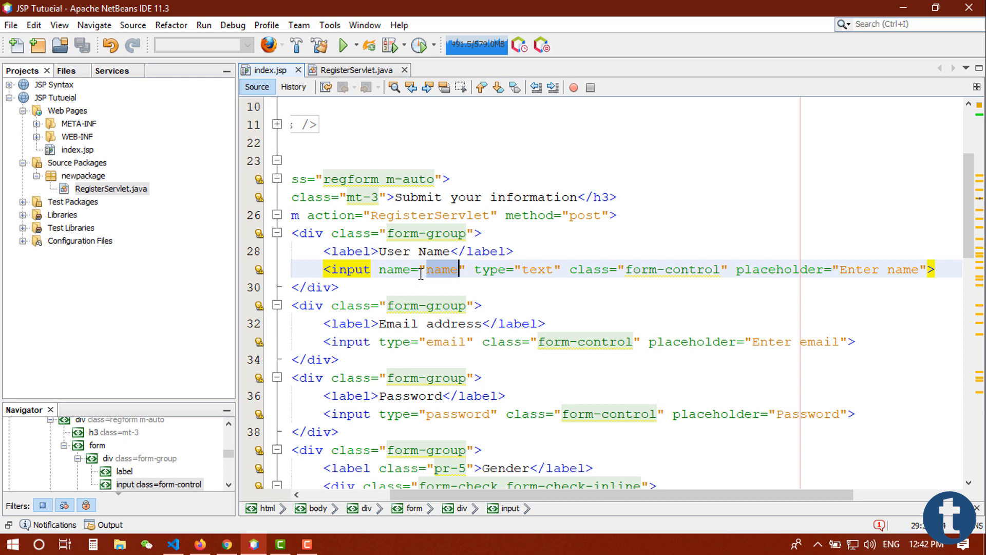
pyautogui.write('name="passeot"')
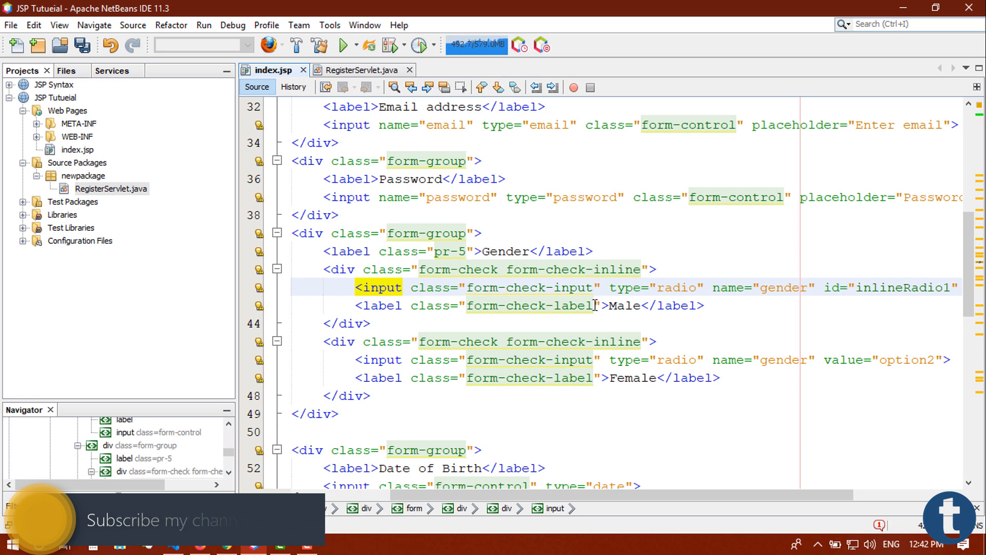
# Step: Add name="dob", profession and name="check" attributes to the remaining fields
pyautogui.scroll(-3)
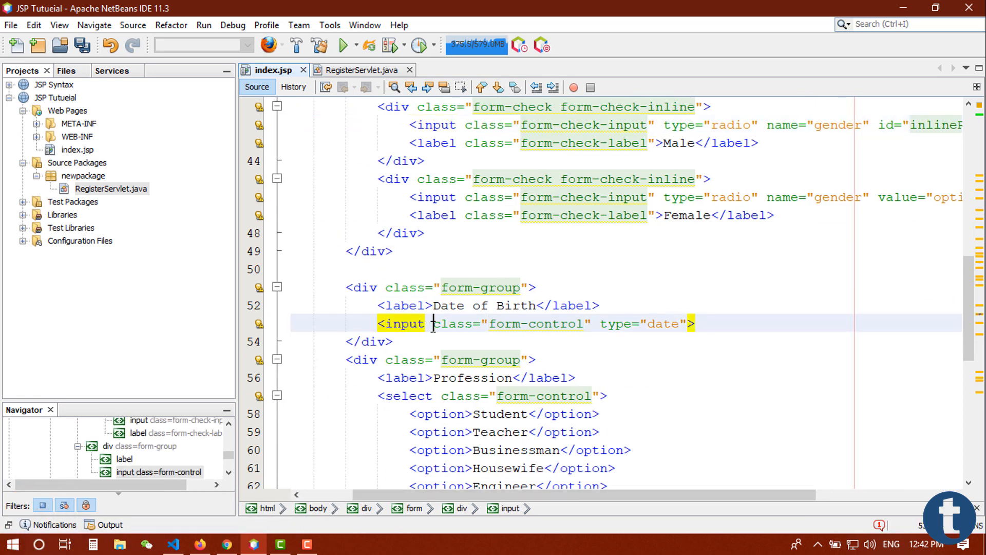
pyautogui.write('name="dob"')
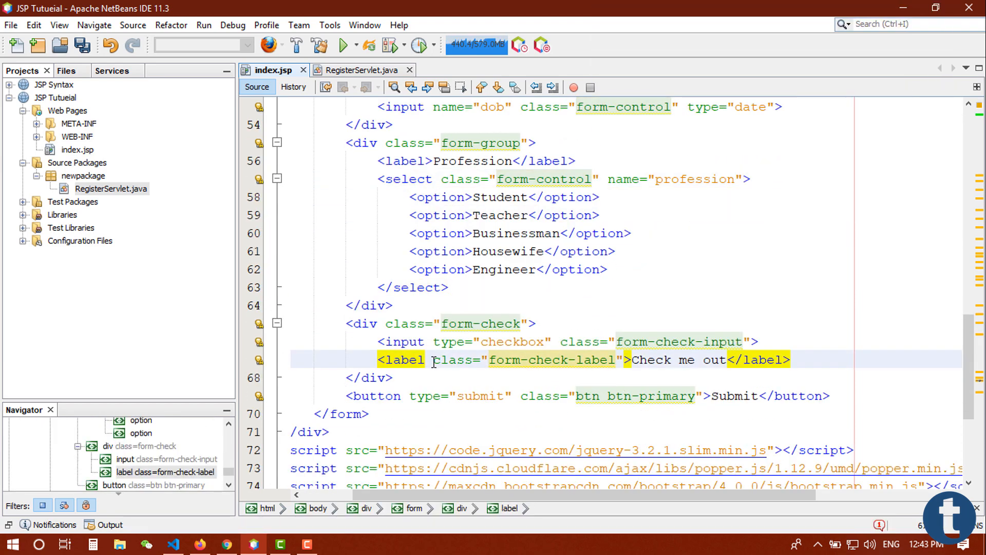
pyautogui.write('name="check"')
pyautogui.click(627, 197)
pyautogui.write(' value="')
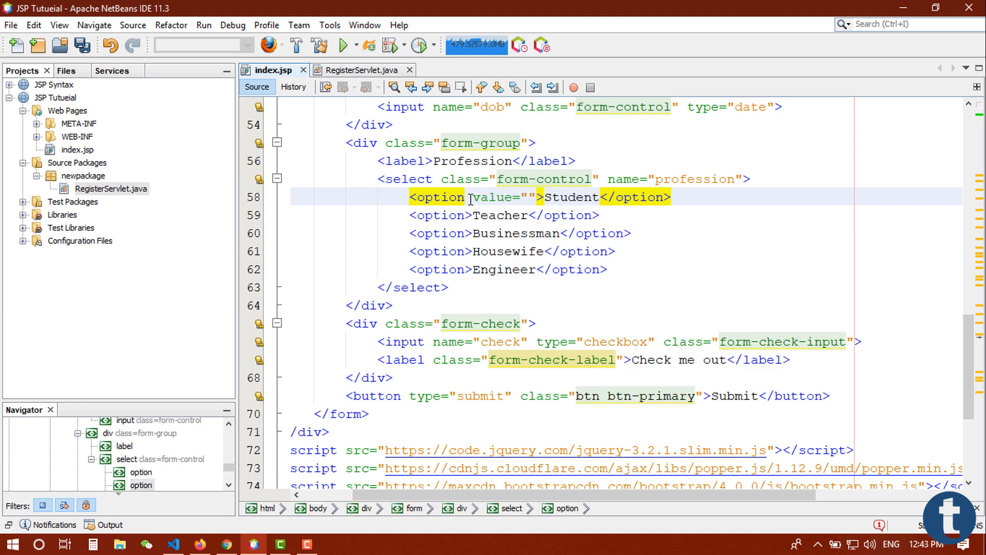
# Step: Give each profession option in index.jsp a value attribute (Student, Teacher, Businessman, Housewife, Engineer) and return to RegisterServlet.java
pyautogui.write('S')
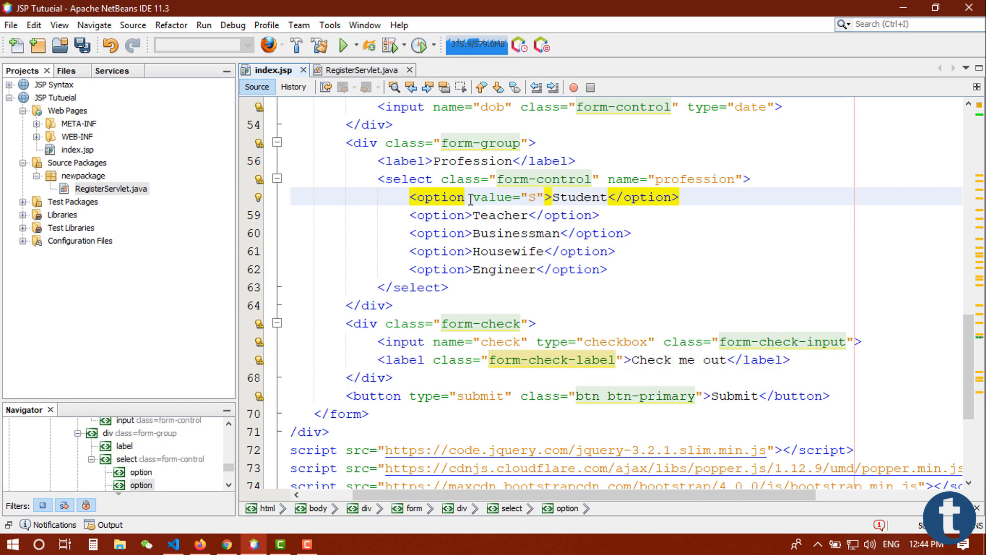
pyautogui.write('tudent')
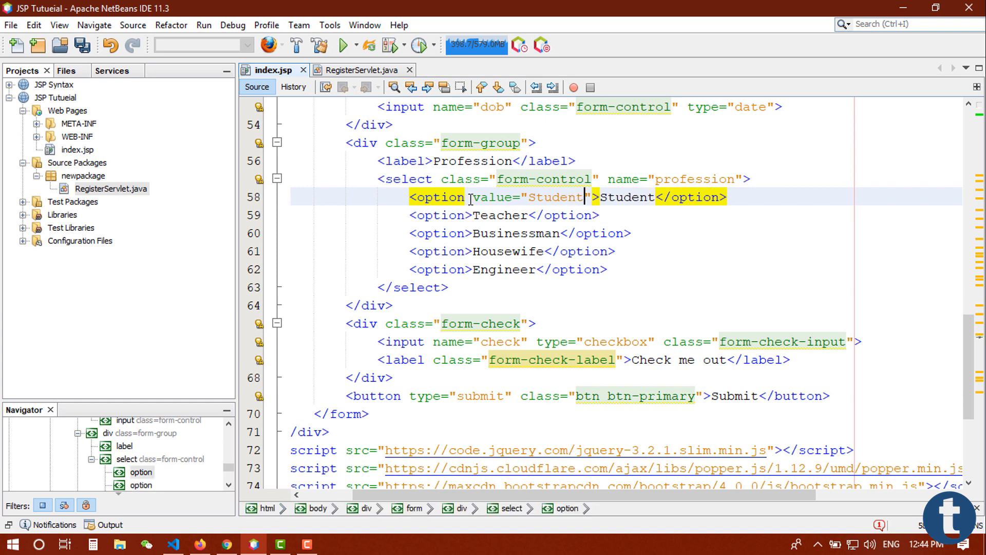
pyautogui.write('value="Student"')
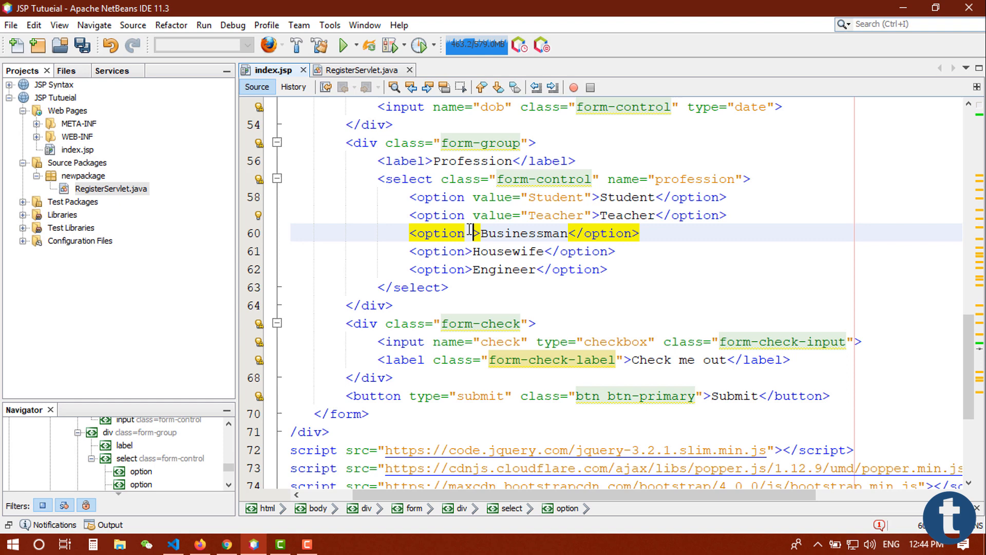
pyautogui.write('value="Bsiens"')
pyautogui.click(513, 251)
pyautogui.write(' value="Housewife"')
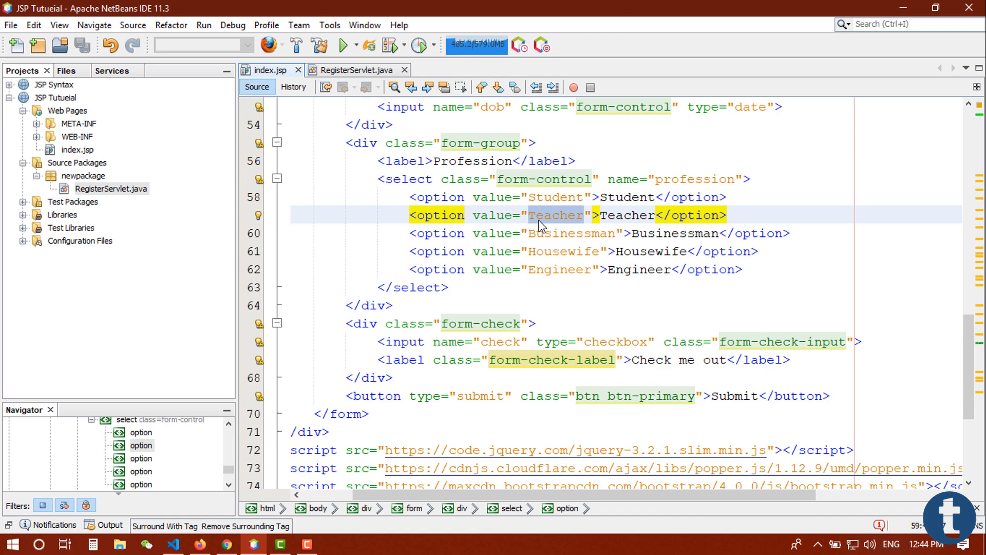
pyautogui.click(583, 215)
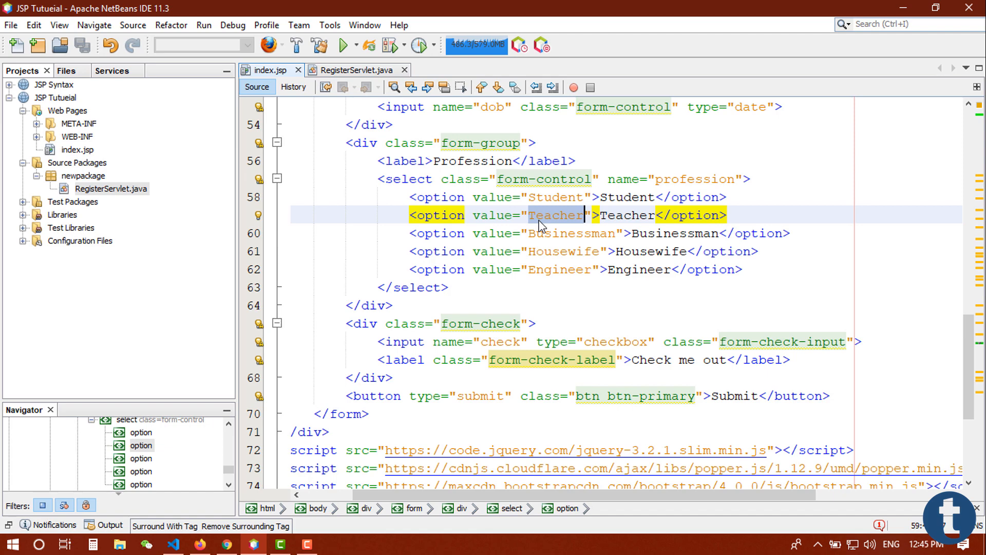
pyautogui.click(356, 70)
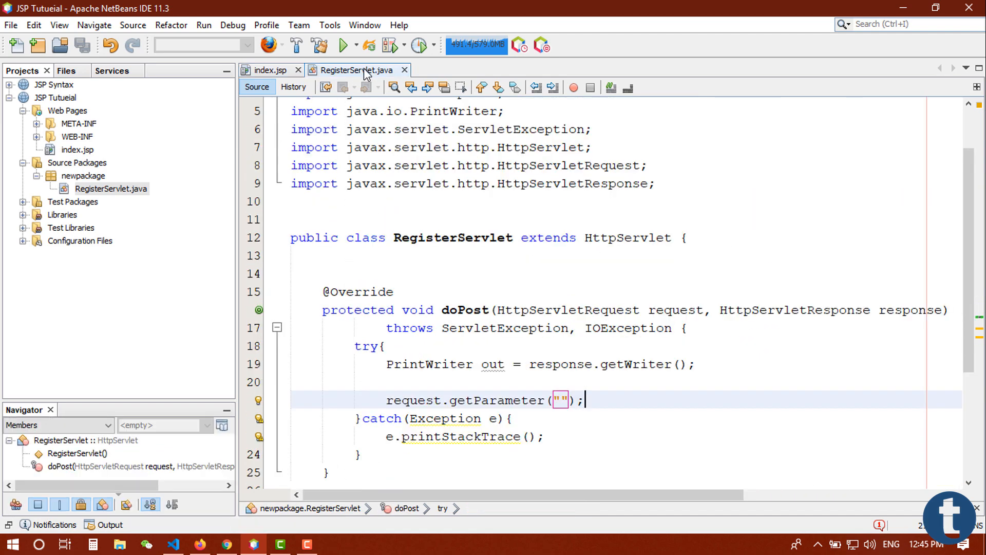
# Step: Store request.getParameter("name") in a String name variable in doPost
pyautogui.scroll(-3)
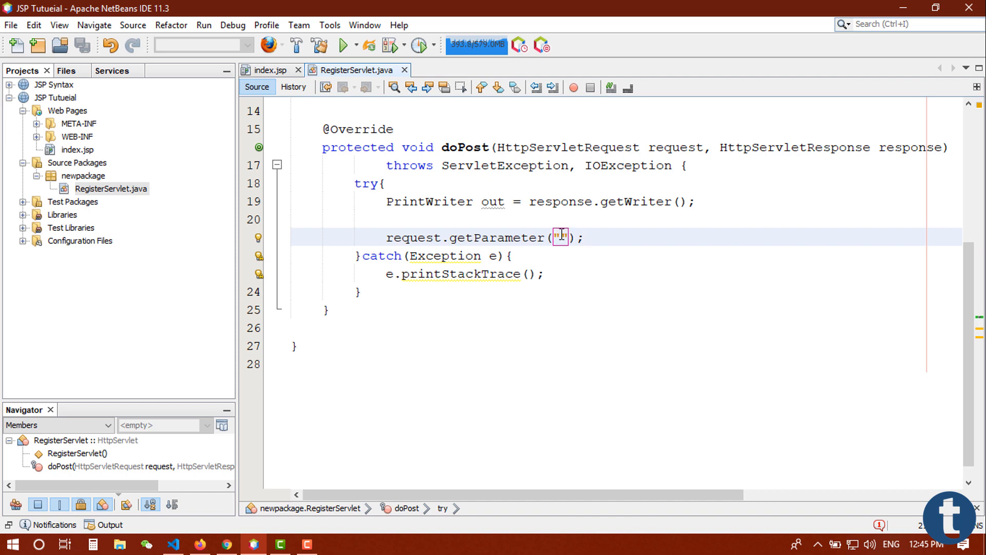
pyautogui.write('name')
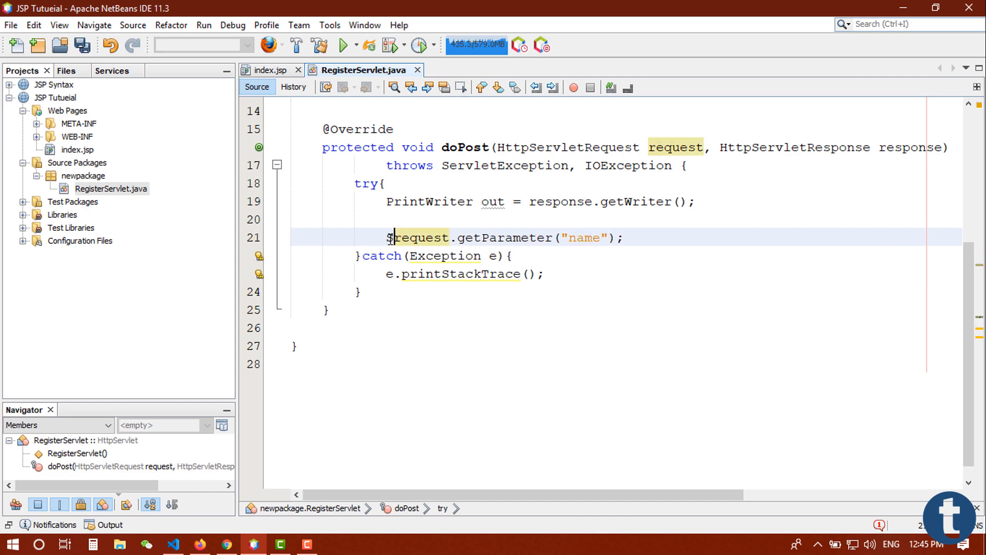
pyautogui.write('tring')
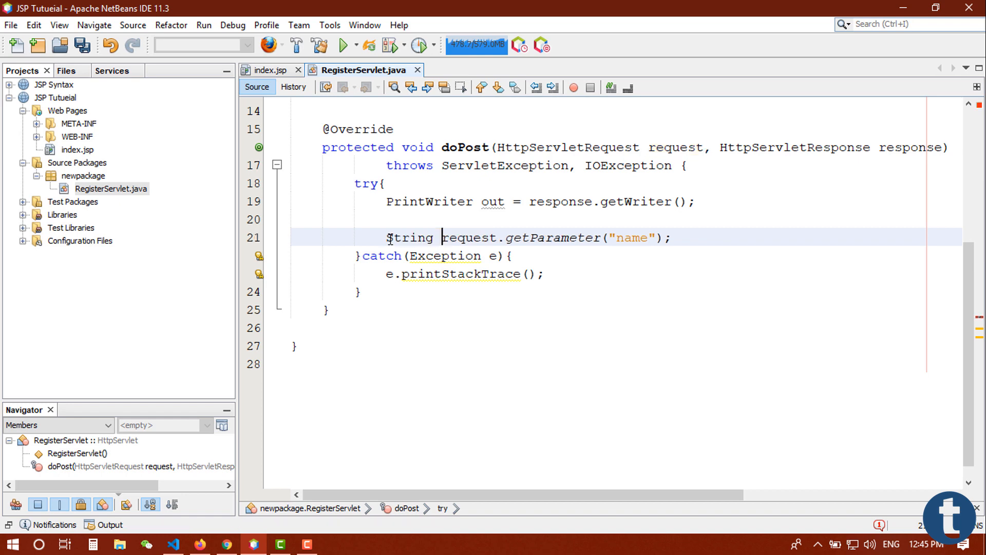
pyautogui.write('name =')
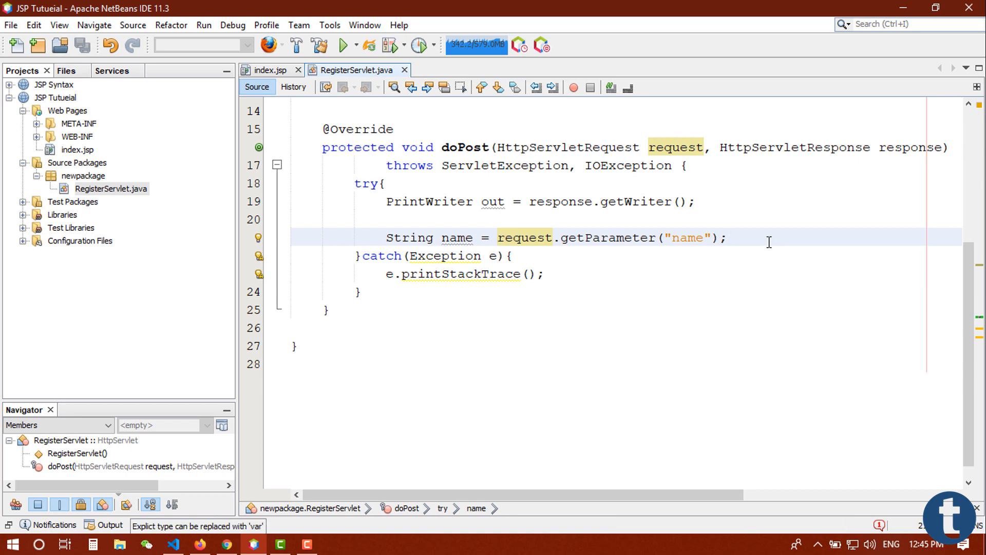
pyautogui.press('enter')
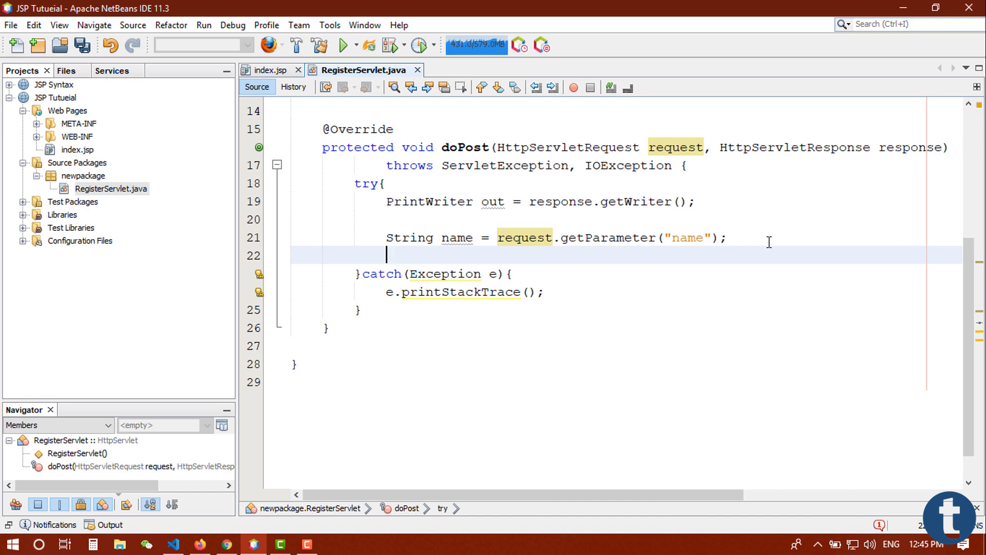
# Step: Add out.println(name) on the following line
pyautogui.write('out.')
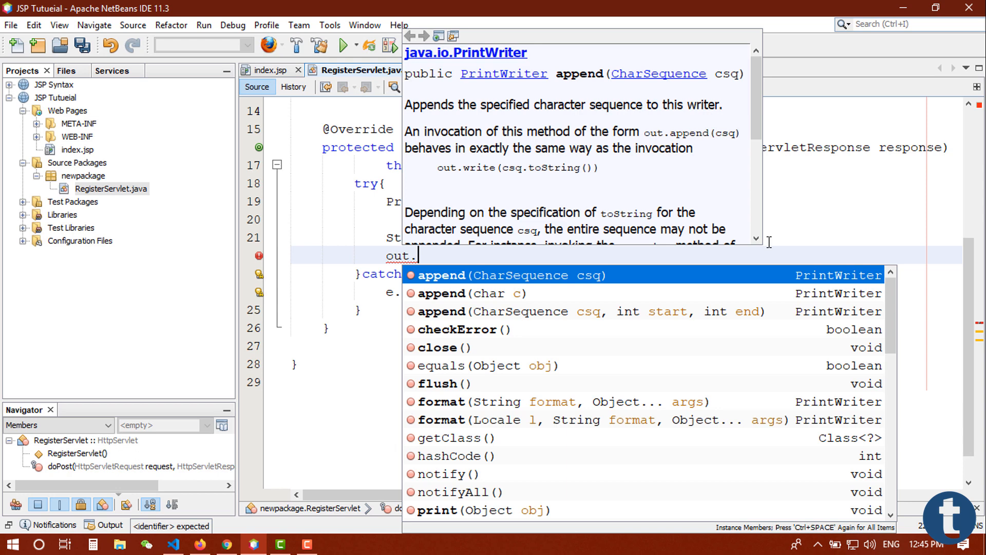
pyautogui.write('pri')
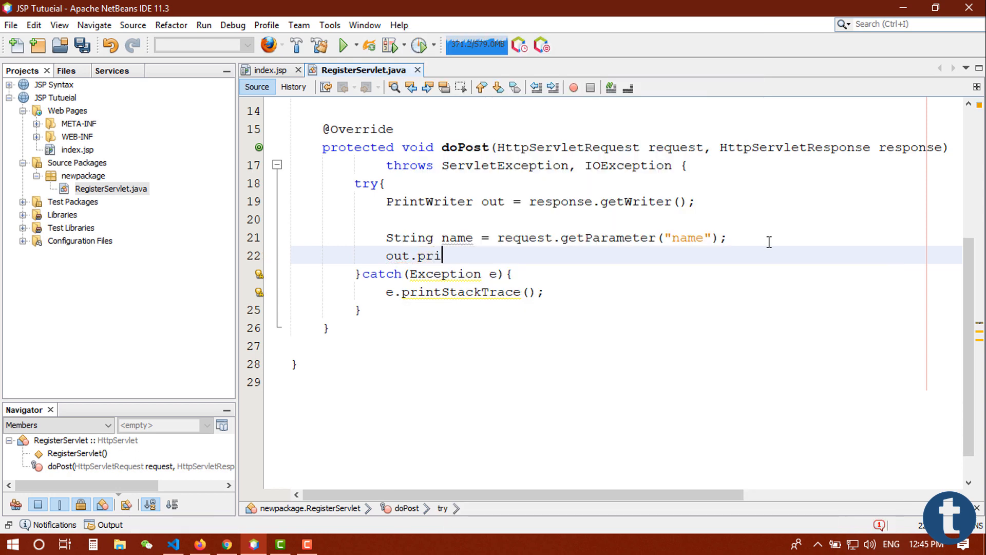
pyautogui.write('ntln(n)')
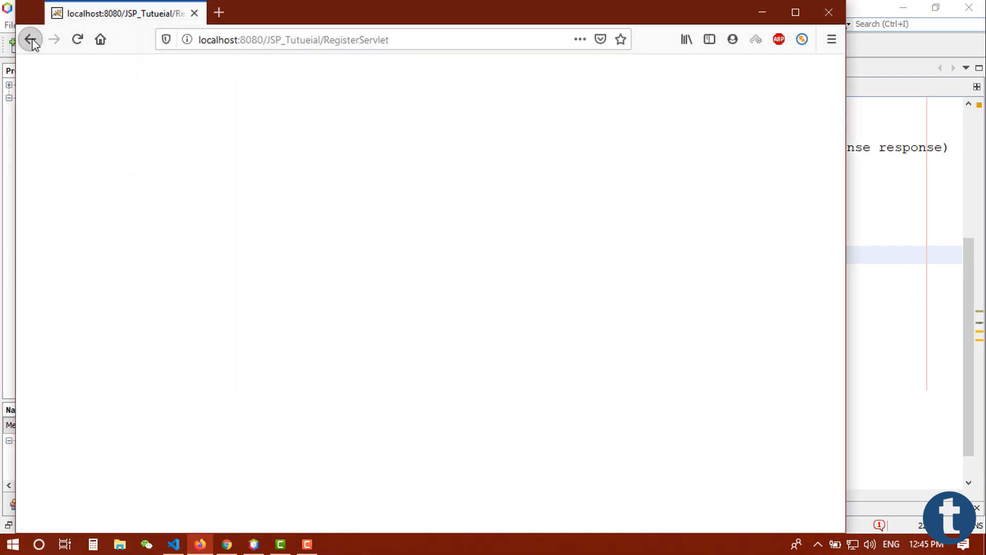
# Step: Enter 'Almamun' in the form's User Name field and switch back to NetBeans
pyautogui.click(31, 39)
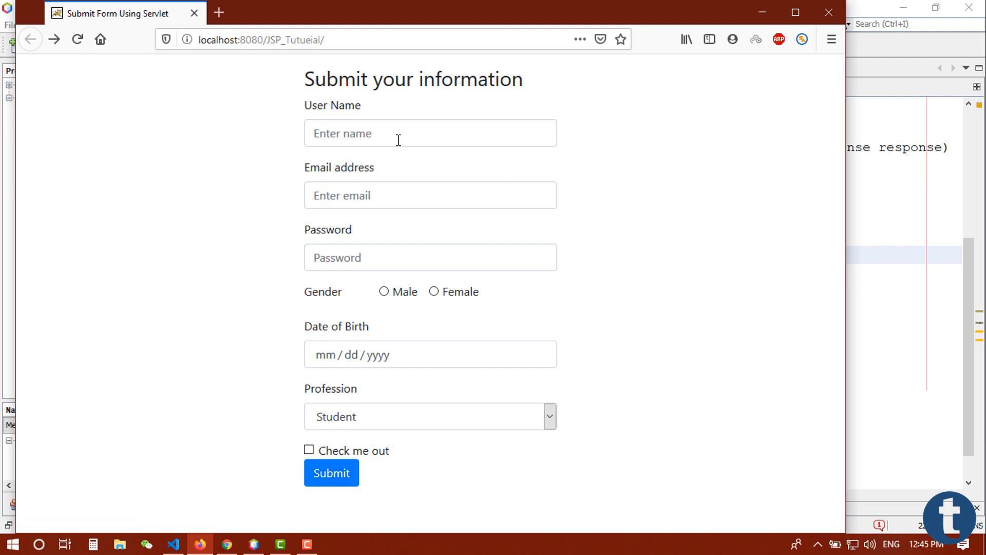
pyautogui.write('Almamun')
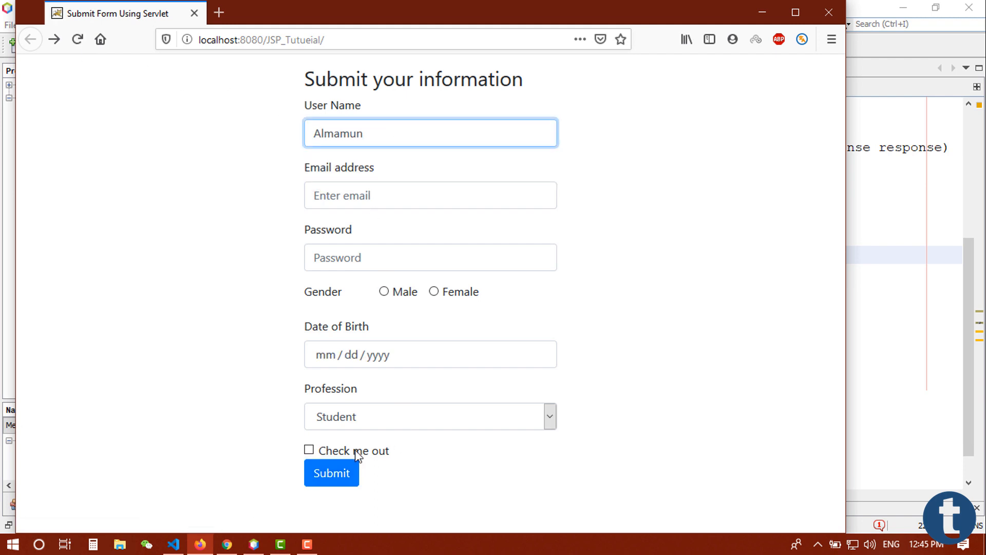
pyautogui.click(331, 473)
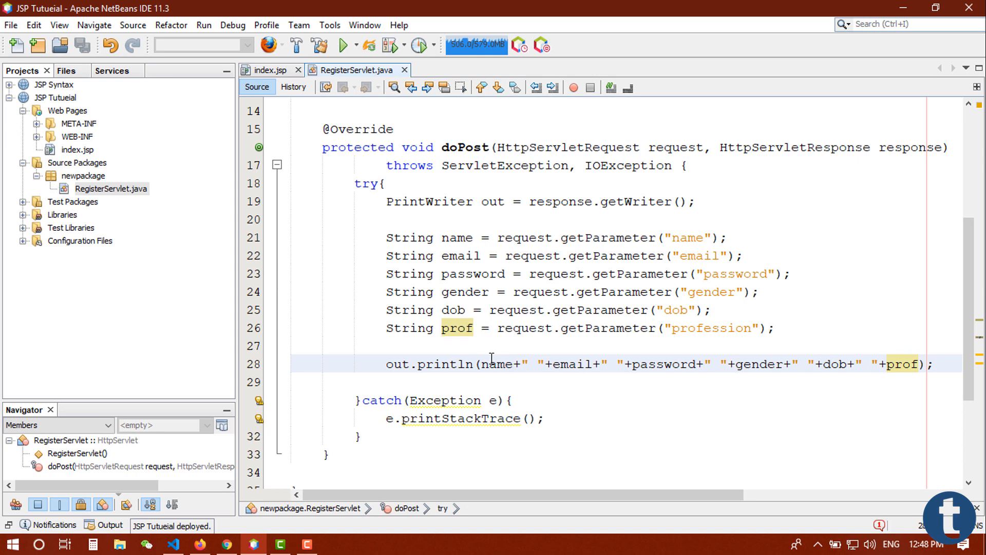
pyautogui.click(934, 364)
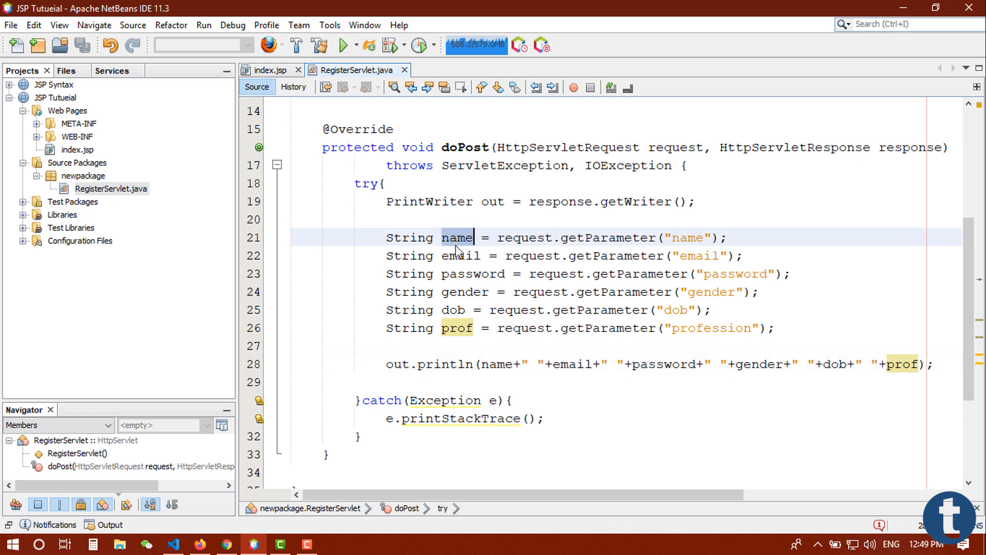
pyautogui.click(465, 291)
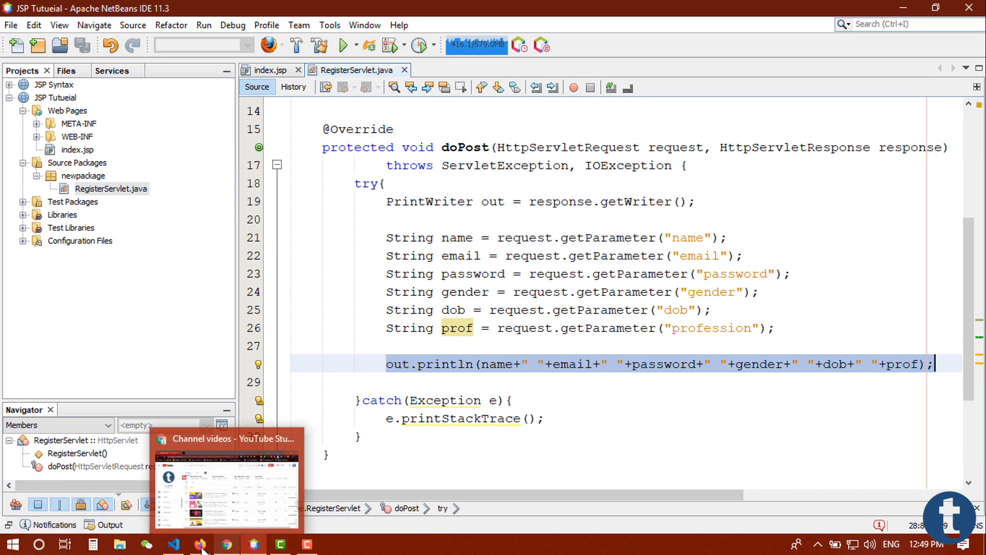
# Step: Fill User Name from the saved suggestion and enter the password in the Firefox form
pyautogui.click(201, 544)
pyautogui.write('A')
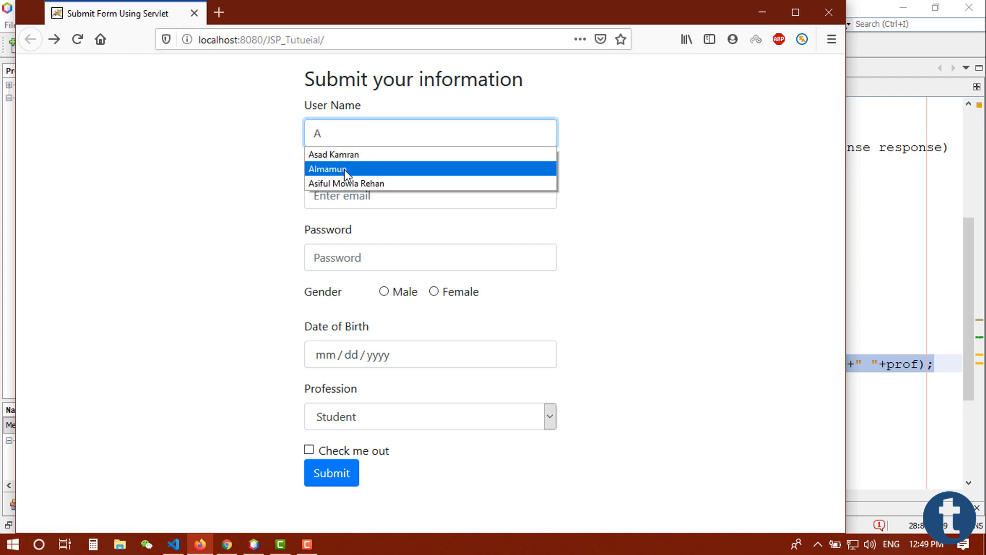
pyautogui.click(346, 168)
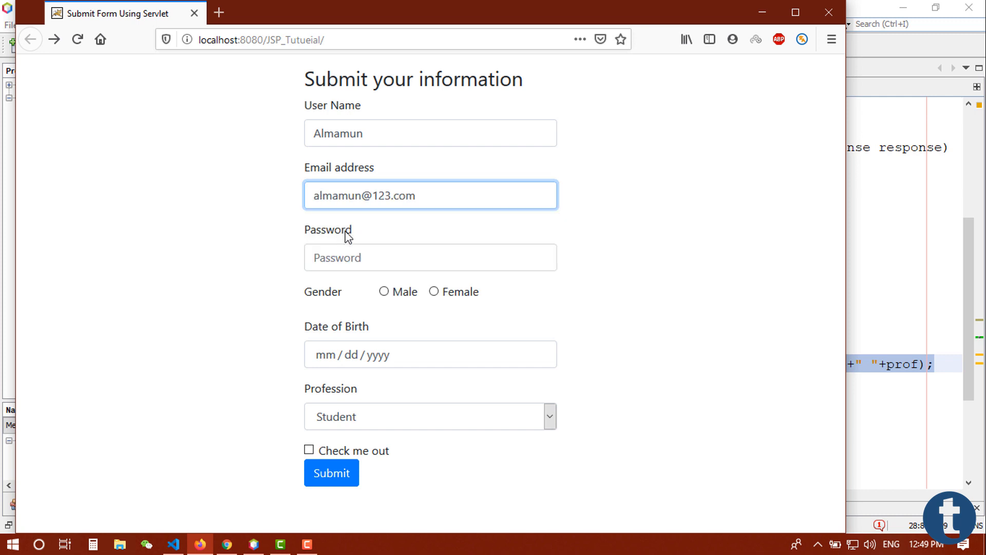
pyautogui.write('•••')
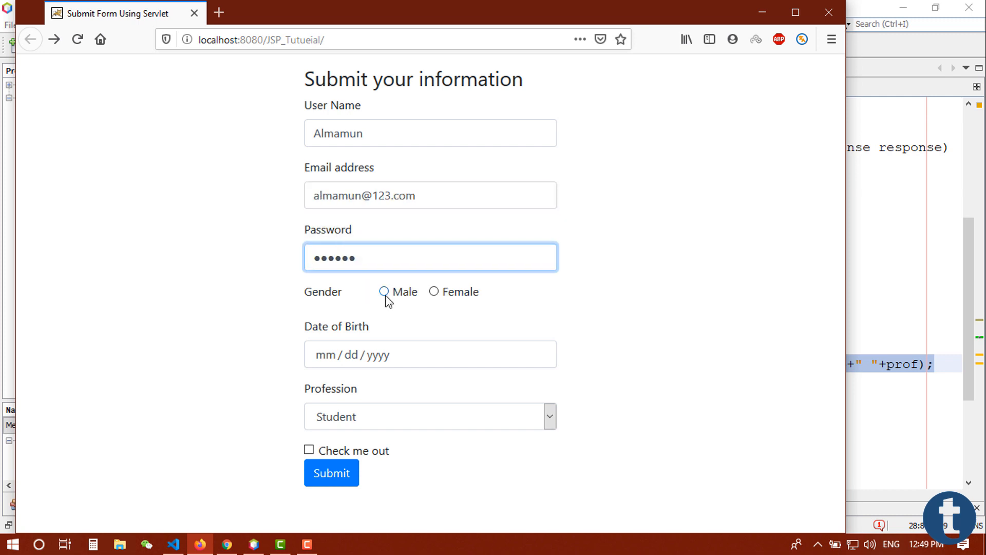
# Step: Select Male, keep Student, tick Check me out and submit the form to RegisterServlet
pyautogui.click(431, 354)
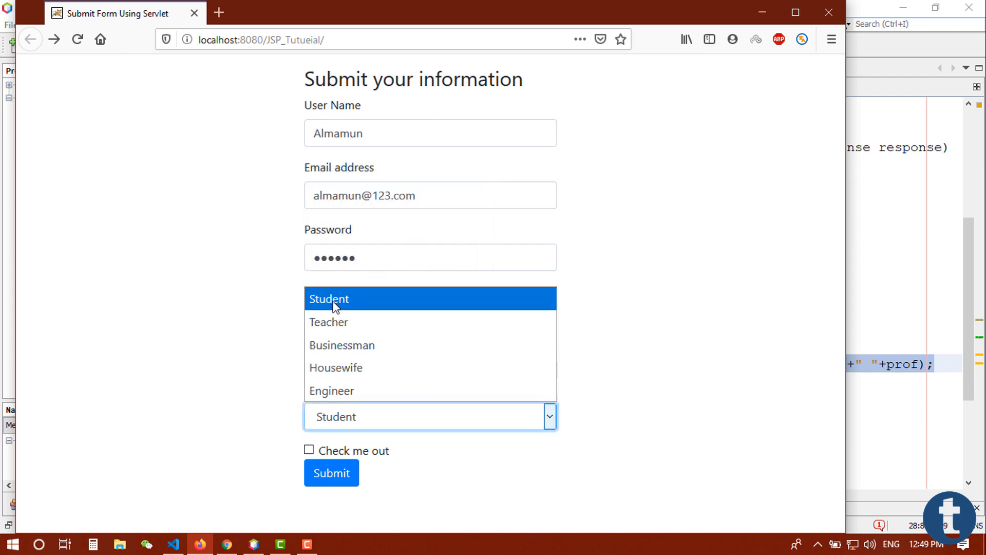
pyautogui.click(329, 298)
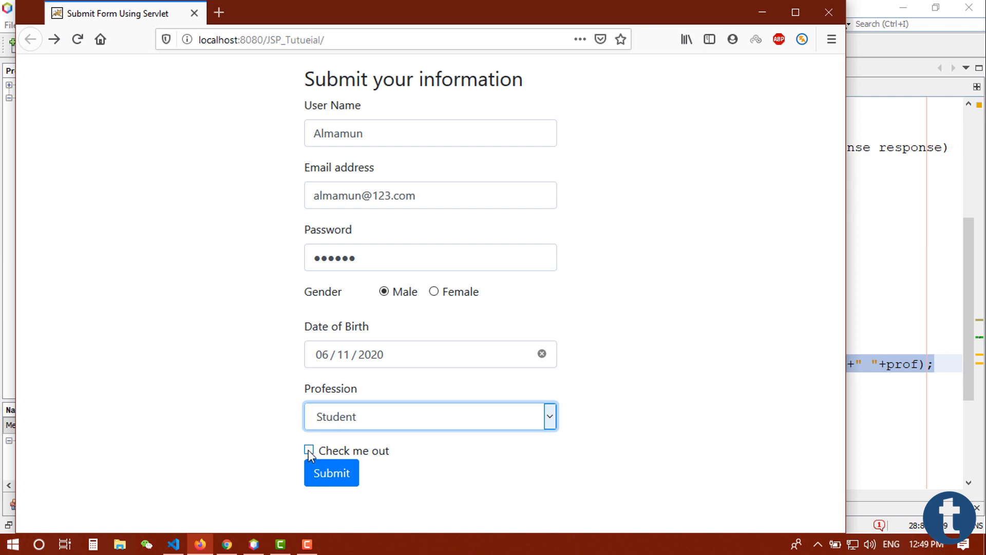
pyautogui.click(330, 472)
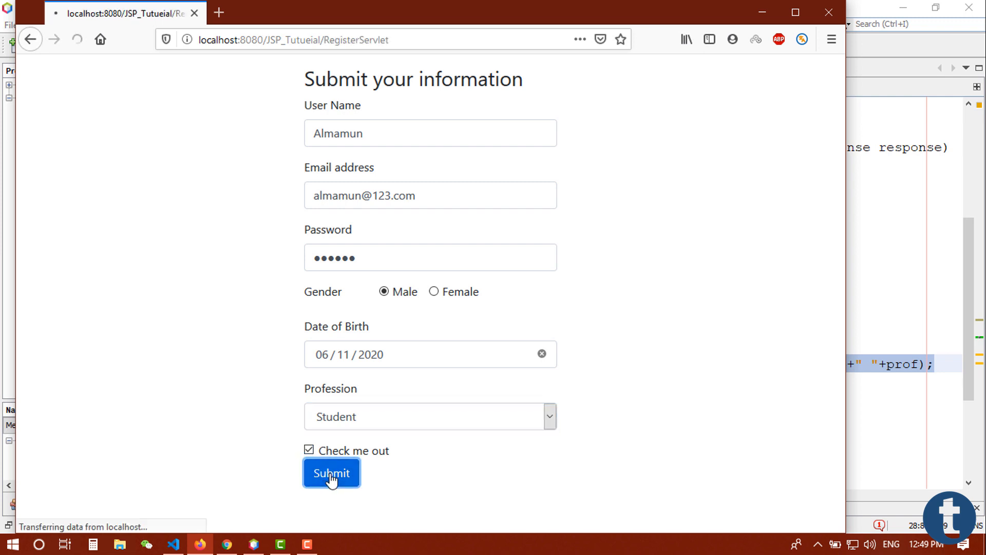
pyautogui.click(332, 473)
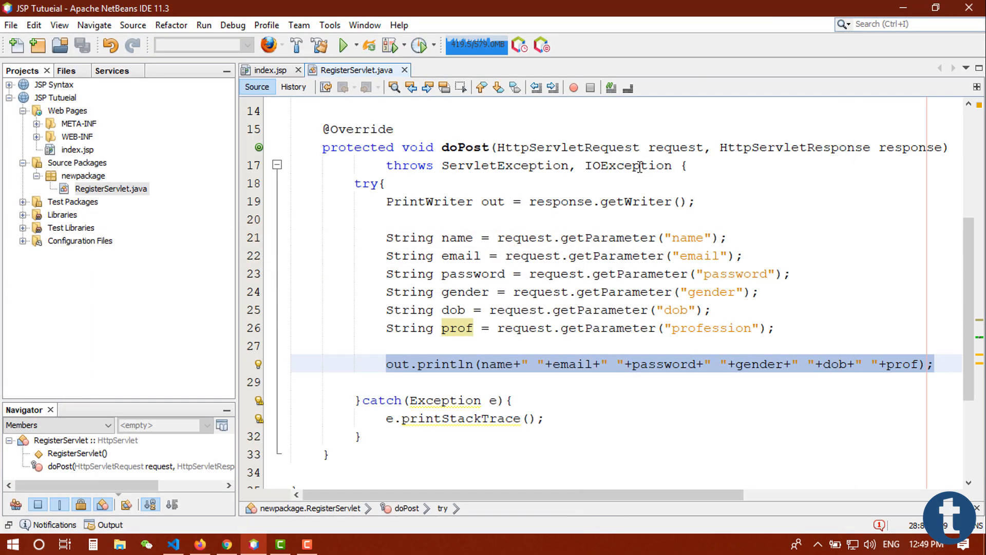
# Step: Give the Male radio input in index.jsp value="Male" and return to the servlet source
pyautogui.click(270, 70)
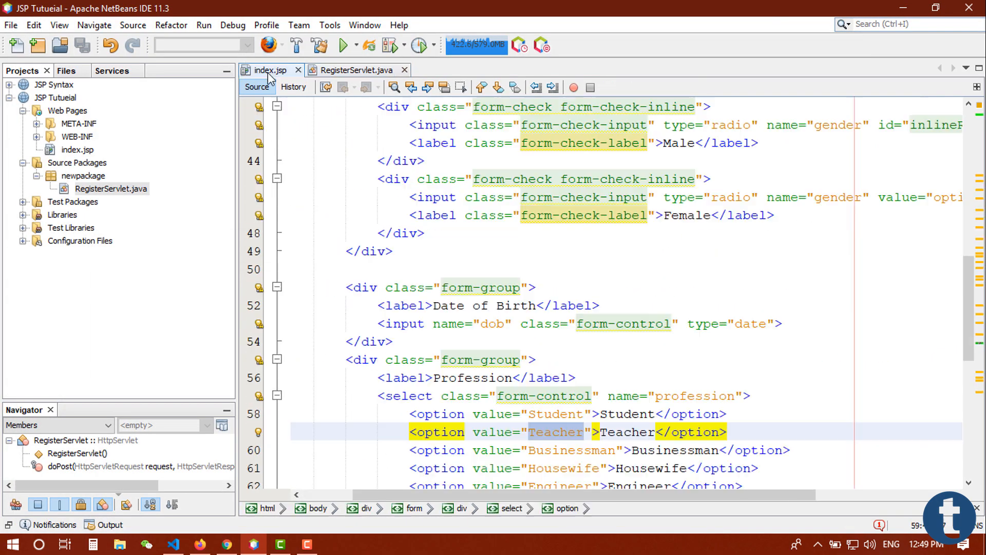
pyautogui.scroll(-3)
pyautogui.write('Female">')
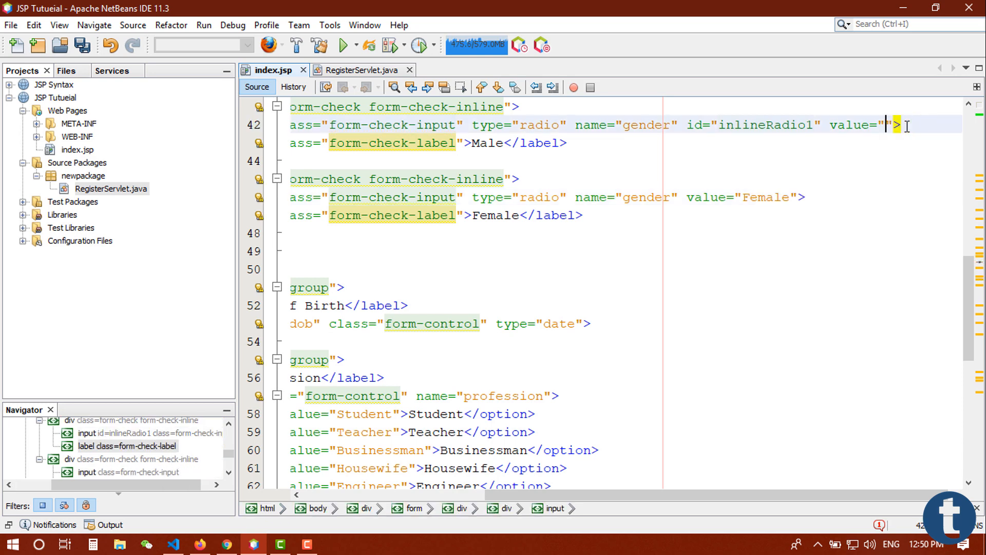
pyautogui.write('Male')
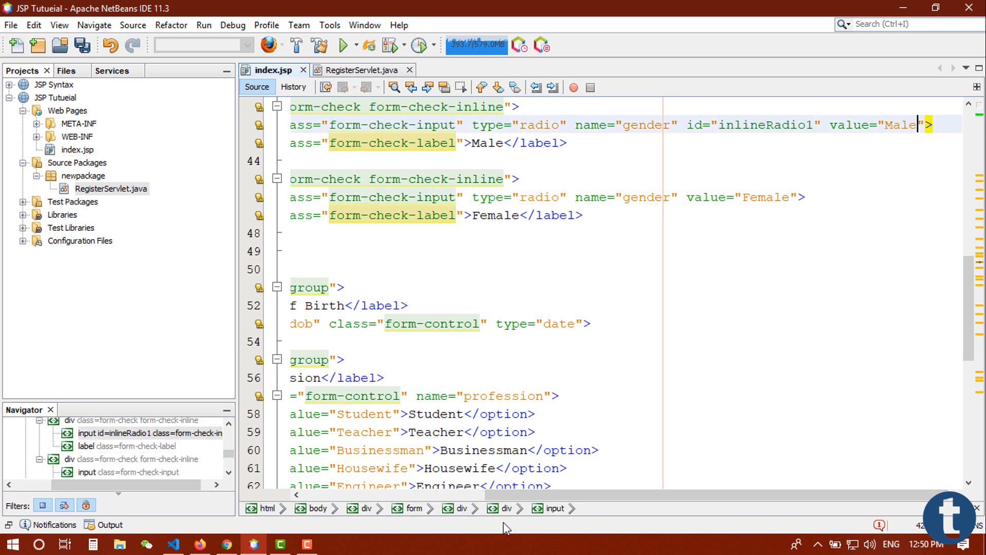
pyautogui.scroll(-3)
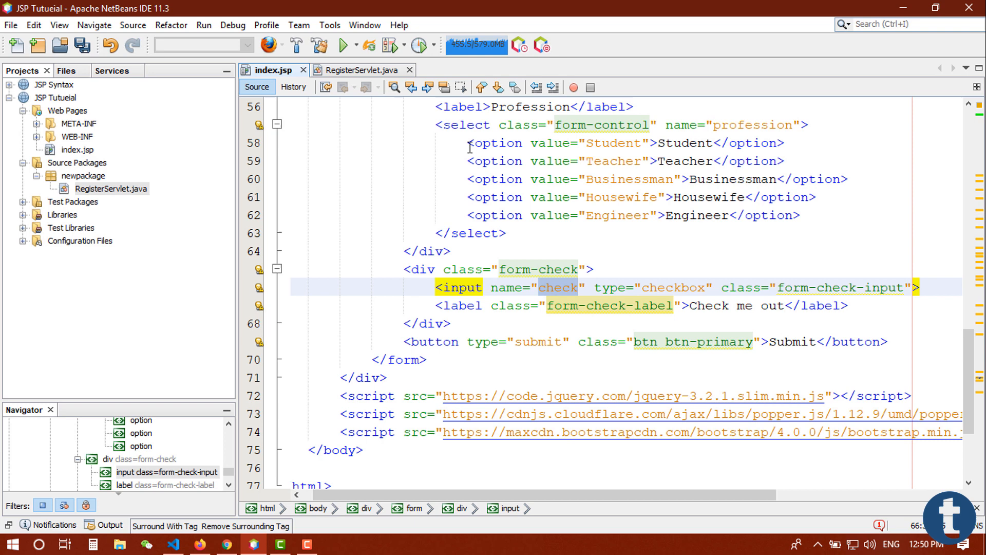
pyautogui.click(363, 70)
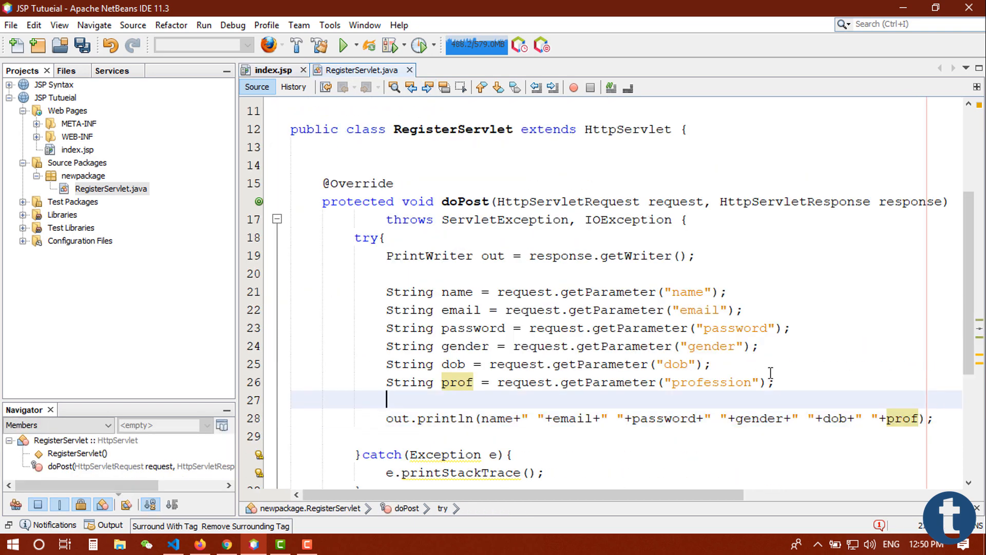
# Step: Add String check = request.getParameter("check"); and confirm the checkbox name in index.jsp
pyautogui.write('b')
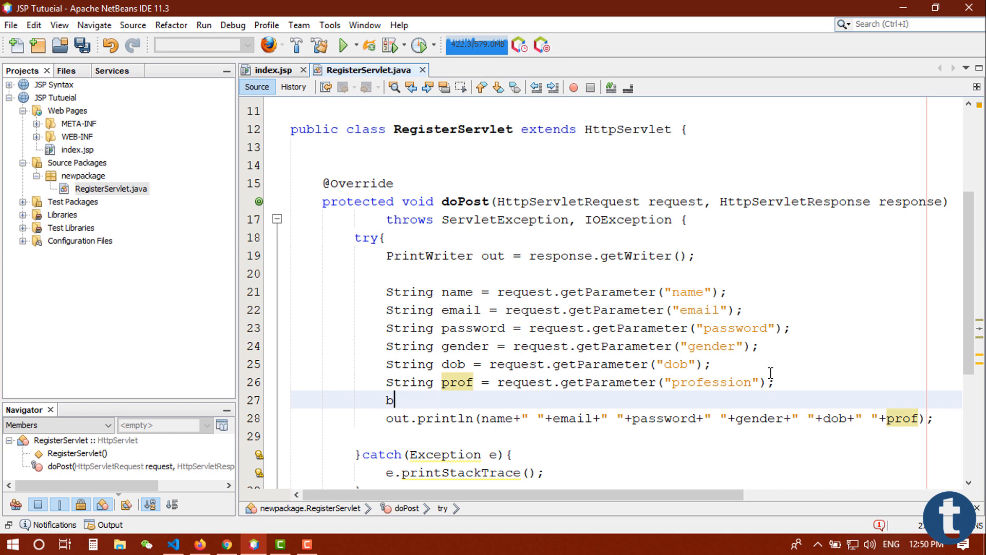
pyautogui.write('String check = request.getParameter("check");')
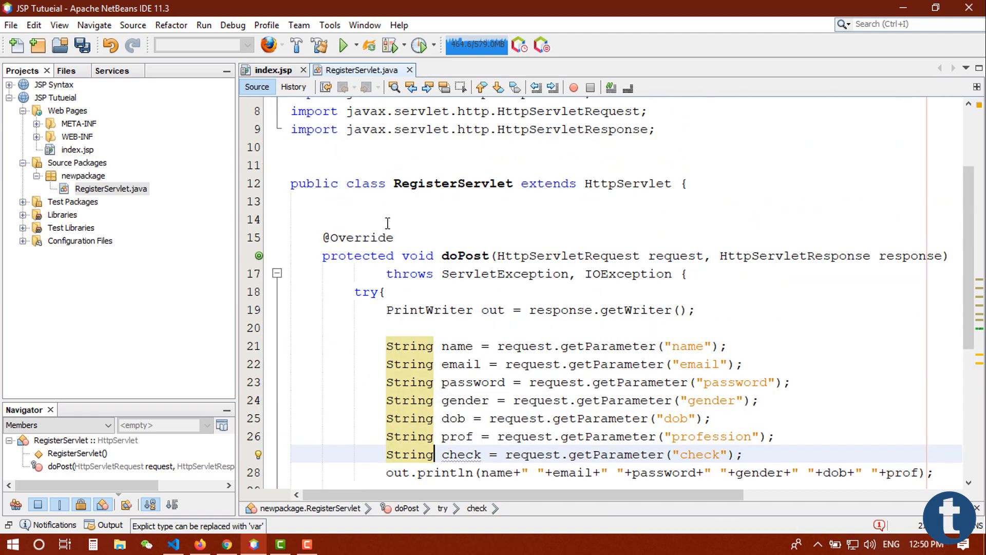
pyautogui.click(273, 69)
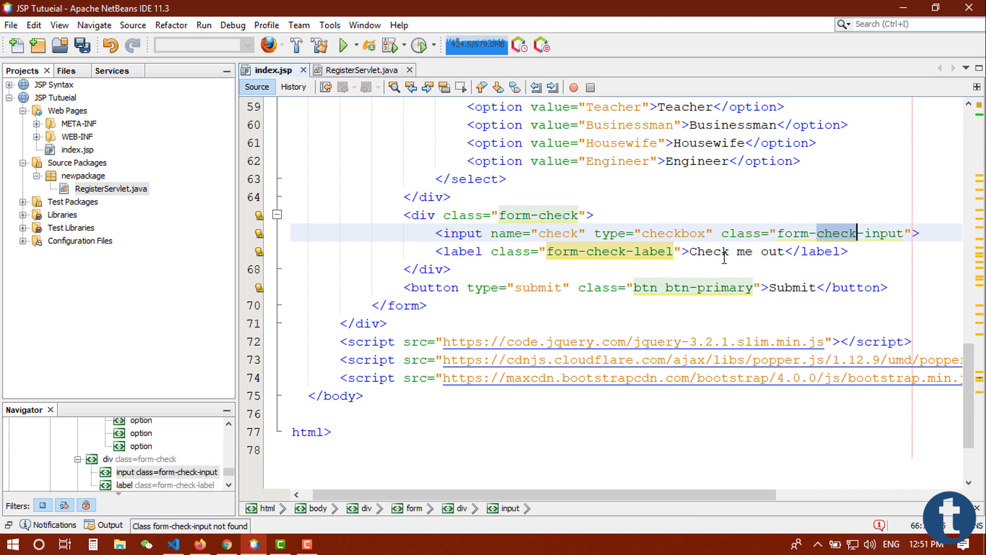
pyautogui.click(361, 70)
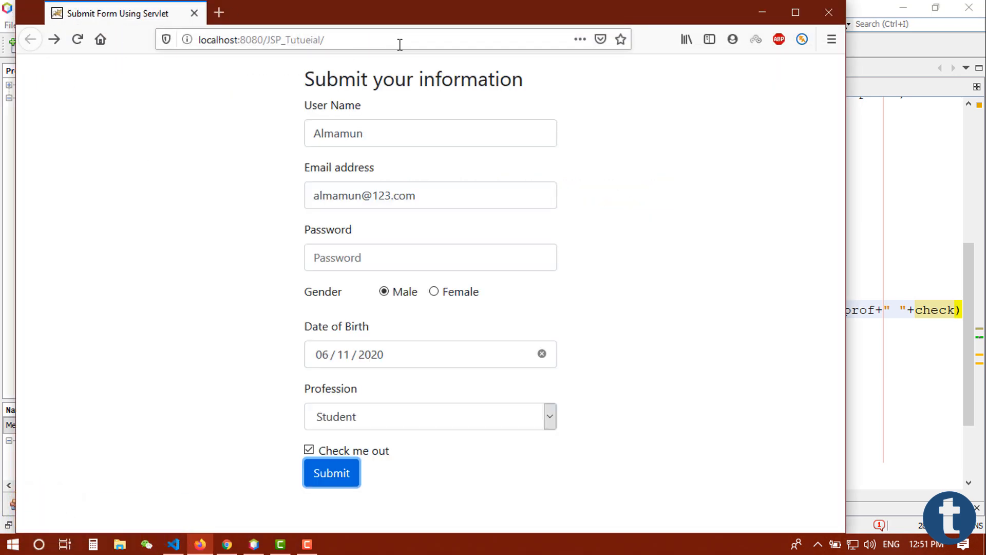
pyautogui.click(331, 472)
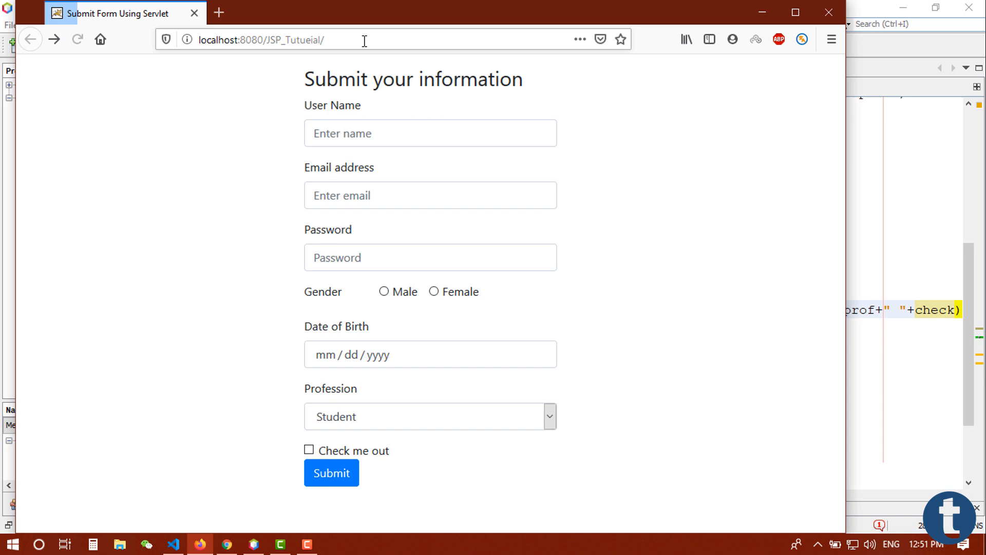
pyautogui.click(430, 133)
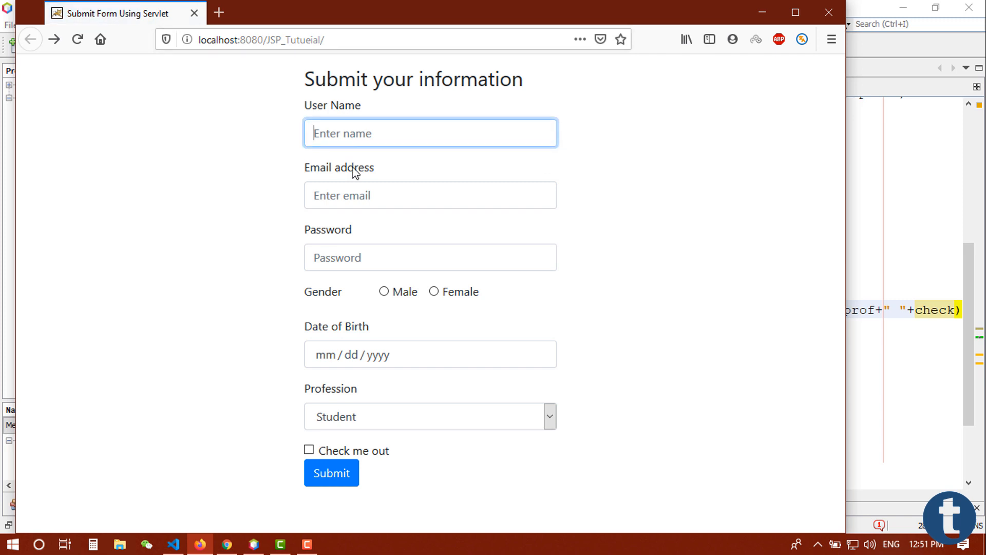
pyautogui.write('A')
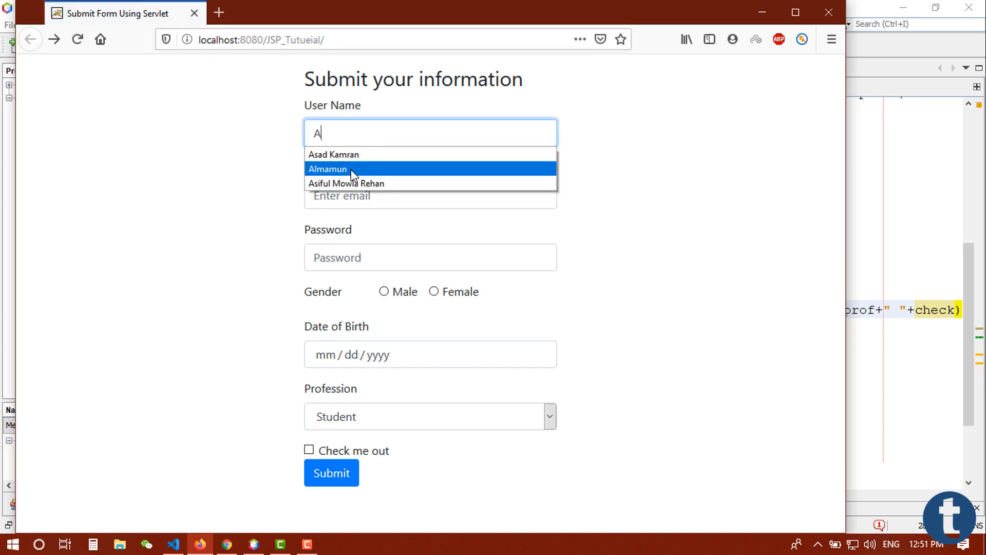
pyautogui.click(326, 169)
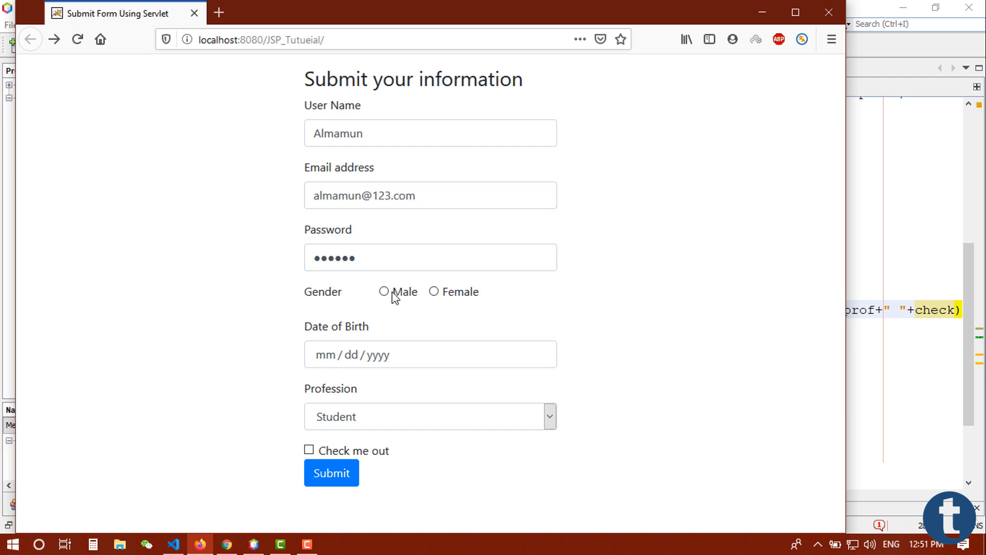
# Step: Select Male, tick Check me out and submit so the servlet prints all values ending 'Student on'
pyautogui.click(430, 354)
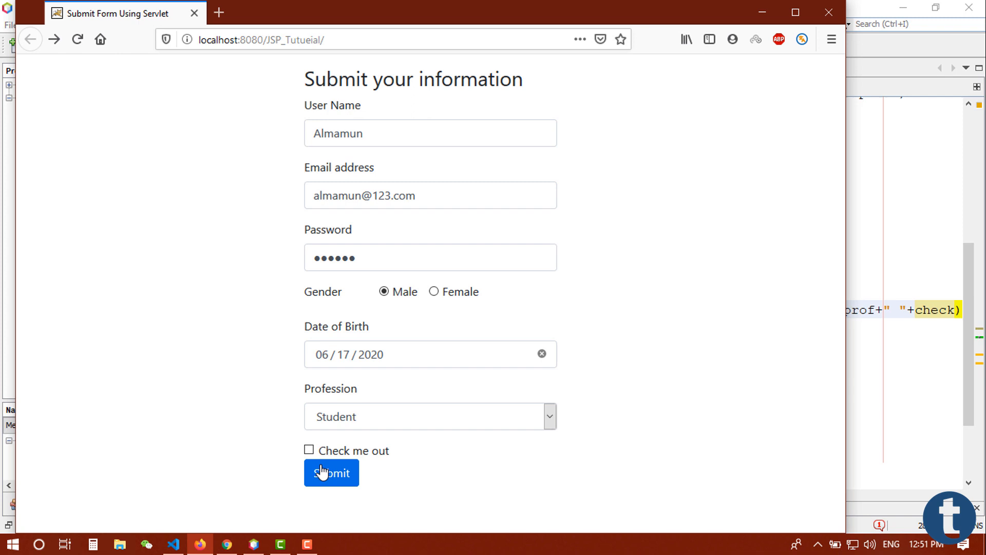
pyautogui.click(331, 473)
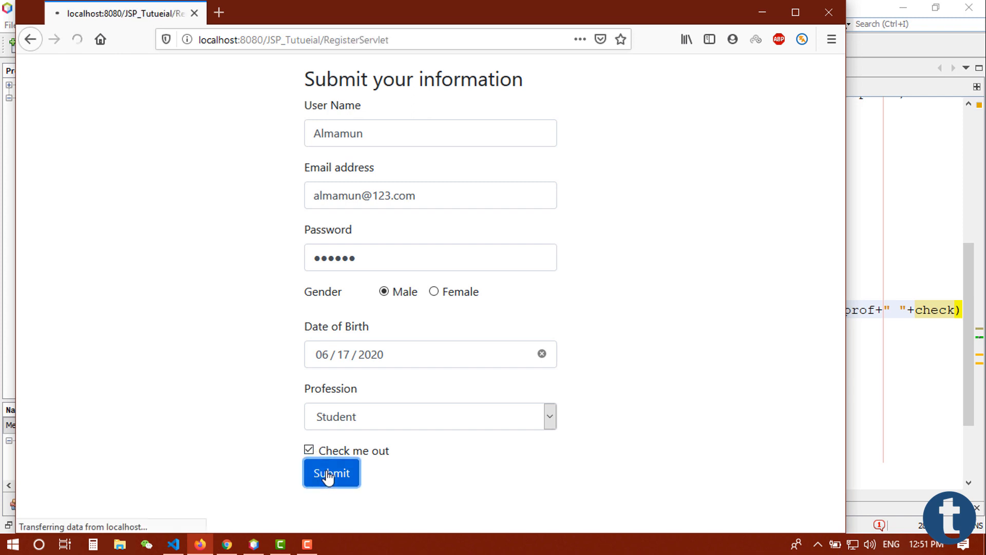
pyautogui.click(331, 473)
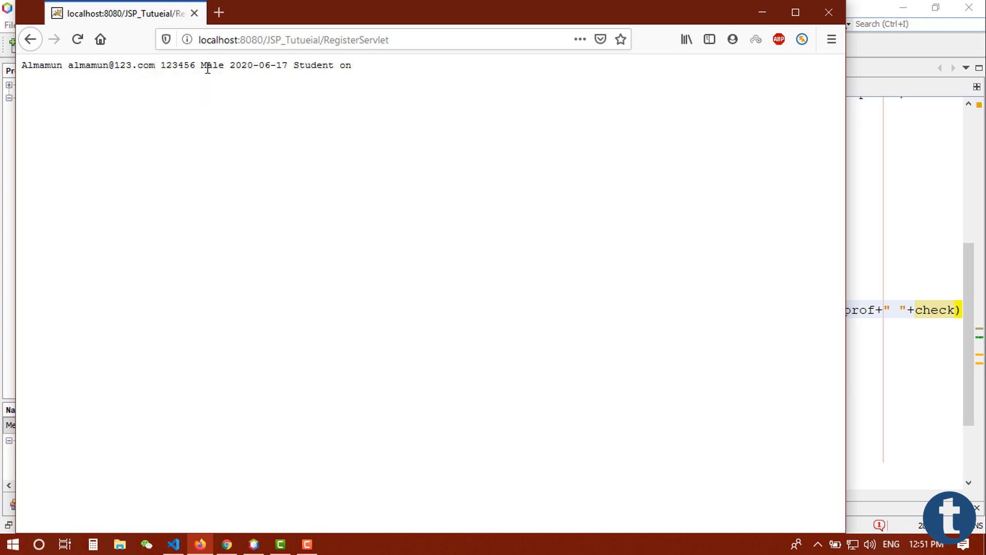
pyautogui.doubleClick(344, 65)
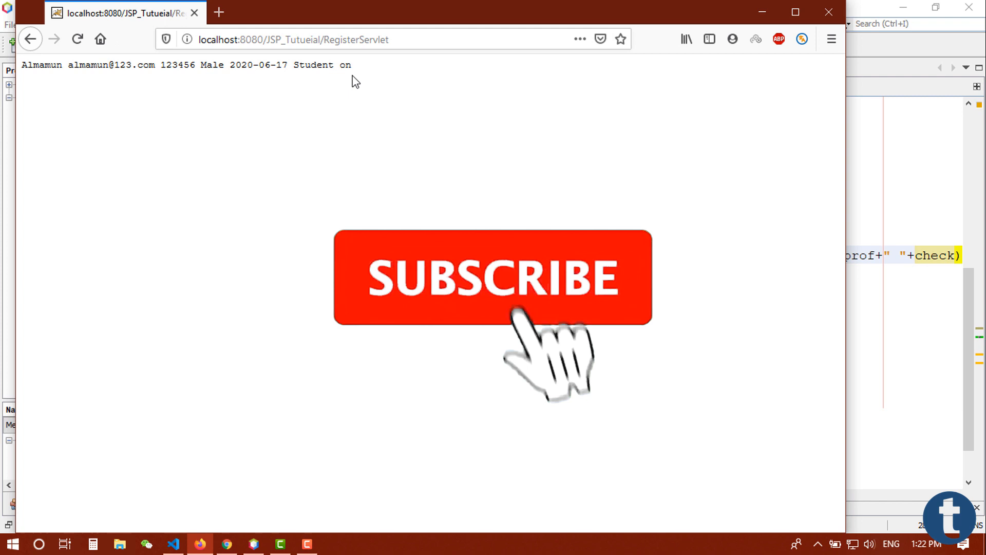
pyautogui.click(492, 278)
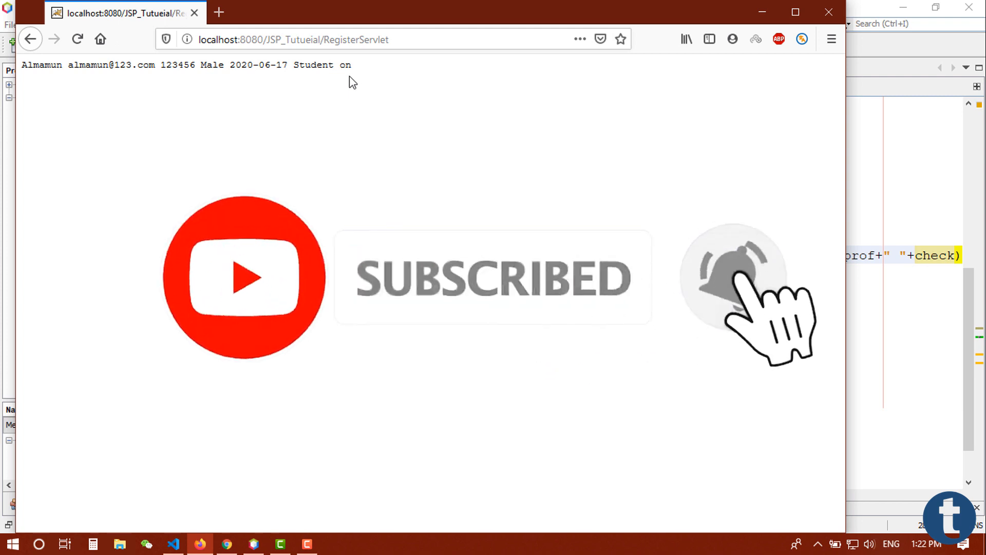